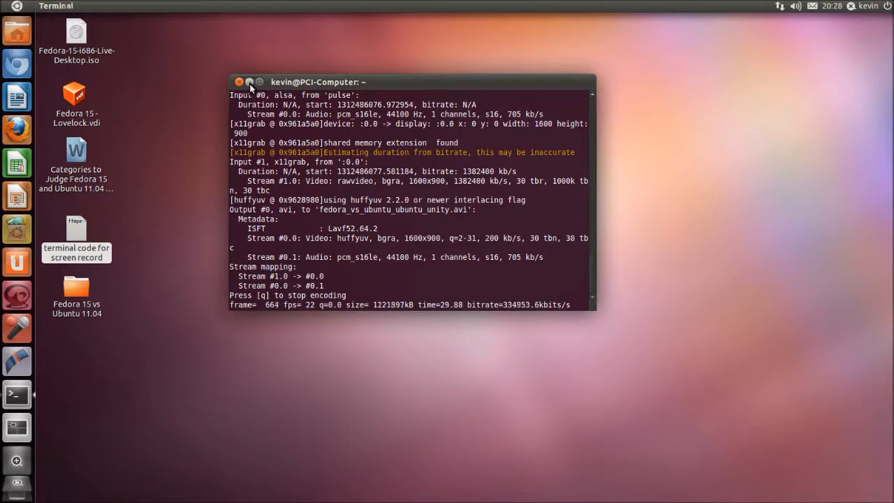
# Step: Minimize the recording terminal and search the Dash for 'termin' to find Terminal
pyautogui.click(240, 81)
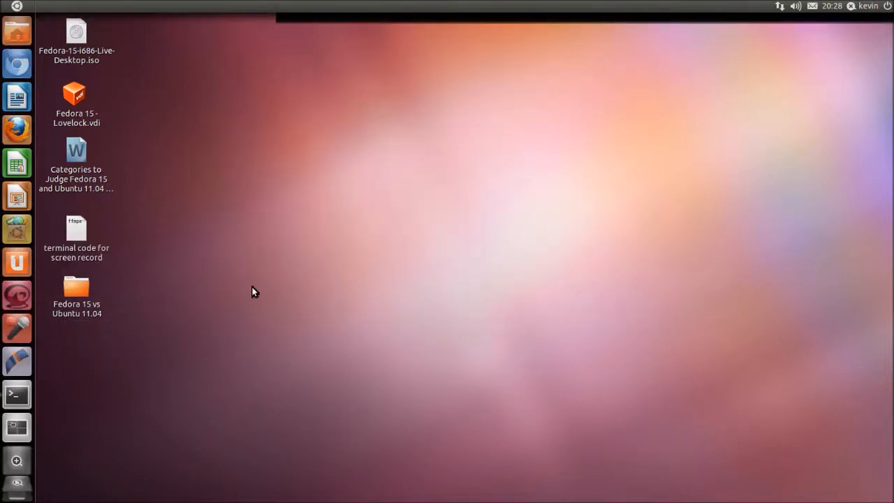
pyautogui.moveTo(343, 210)
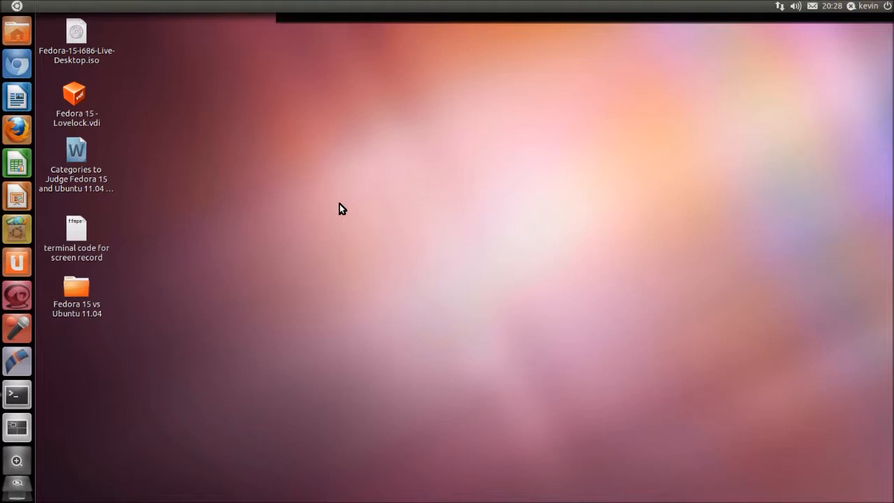
pyautogui.moveTo(696, 399)
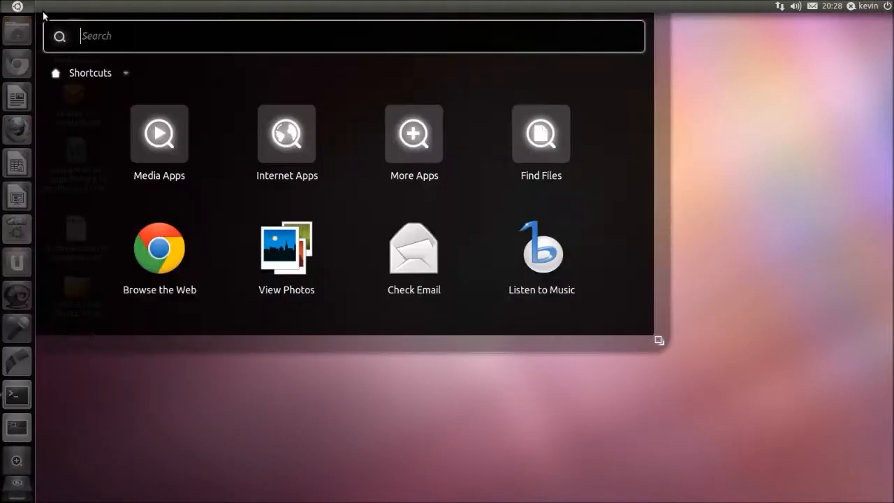
pyautogui.write('term')
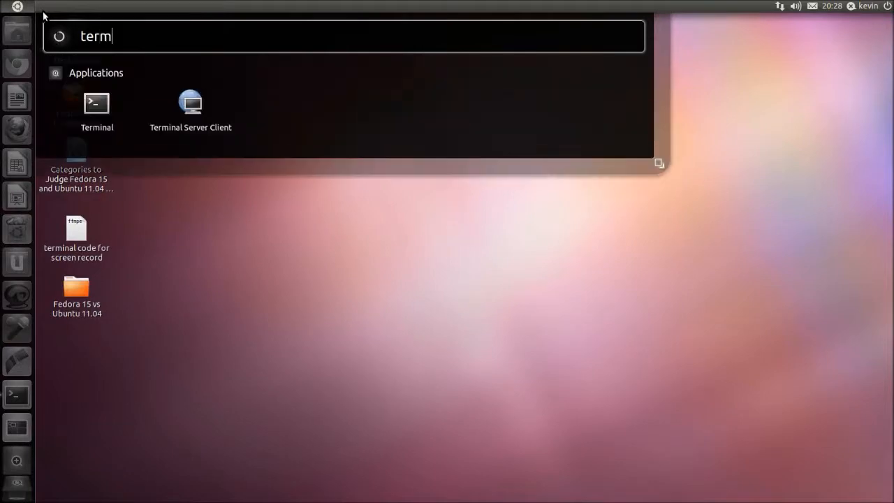
pyautogui.write('in')
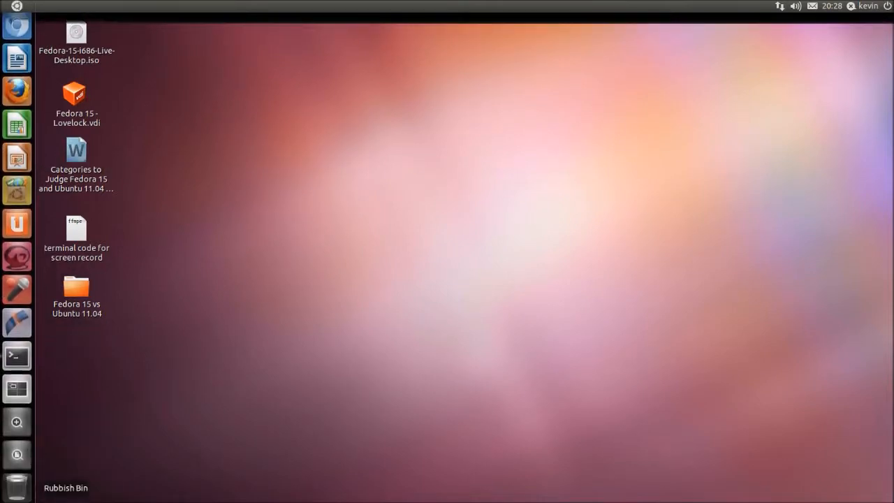
# Step: Open the 'Fedora 15 vs Ubuntu 11.04' desktop folder in Nautilus and reposition its window
pyautogui.click(76, 288)
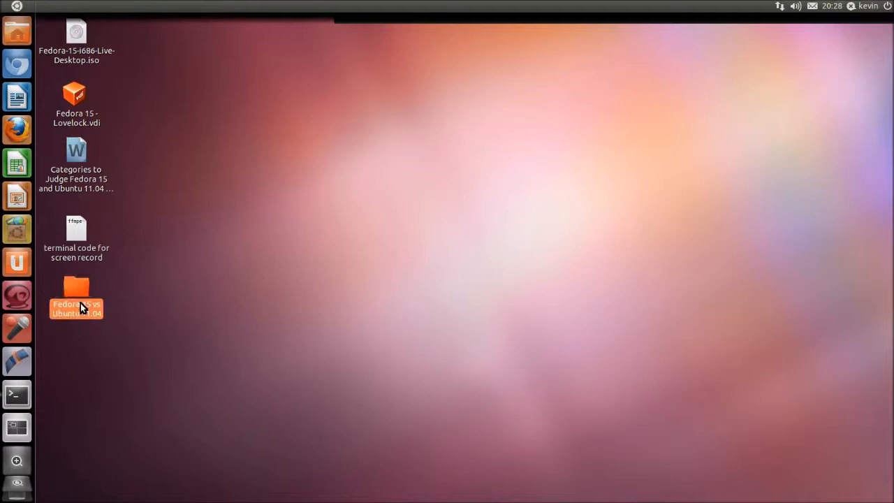
pyautogui.doubleClick(76, 287)
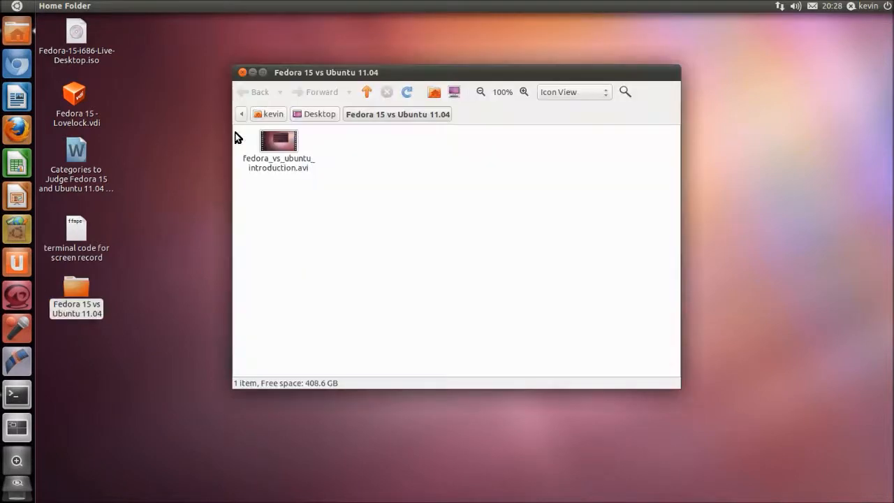
pyautogui.moveTo(327, 73); pyautogui.dragTo(446, 78)
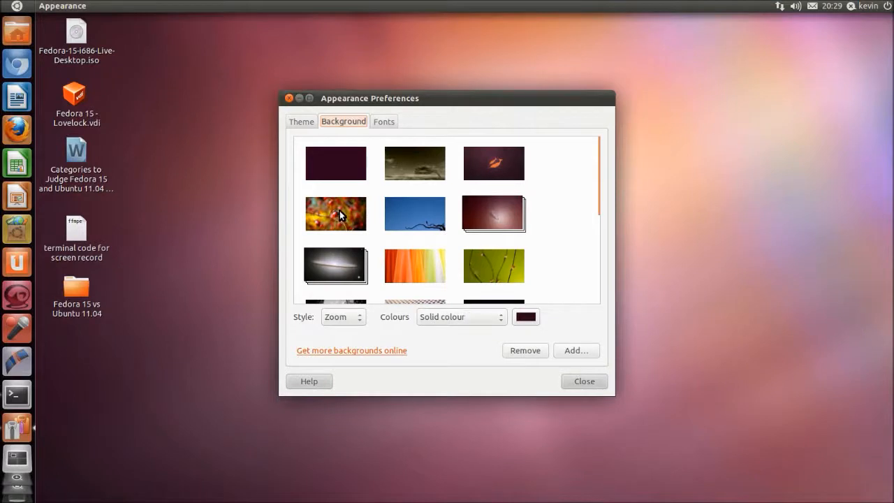
pyautogui.moveTo(276, 125)
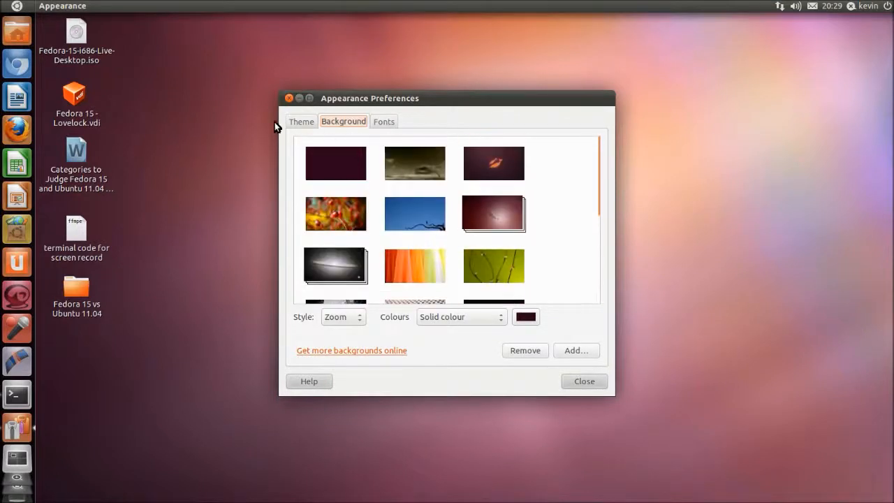
pyautogui.click(302, 120)
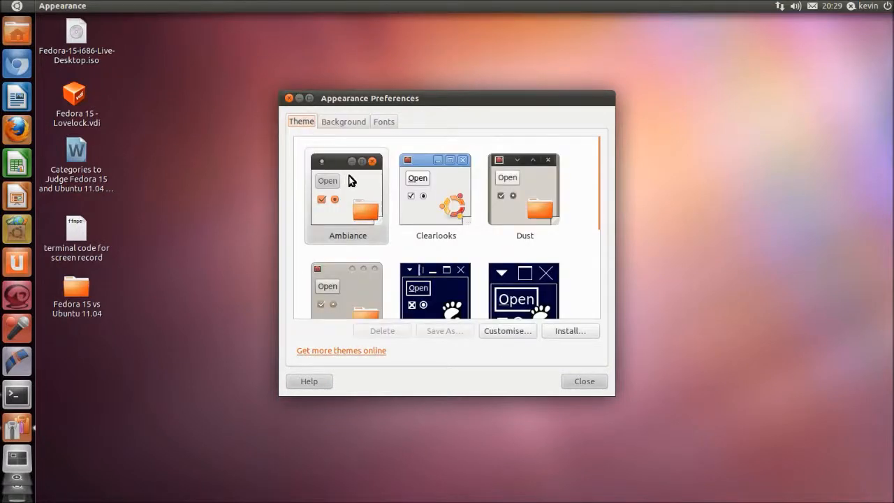
pyautogui.moveTo(497, 241)
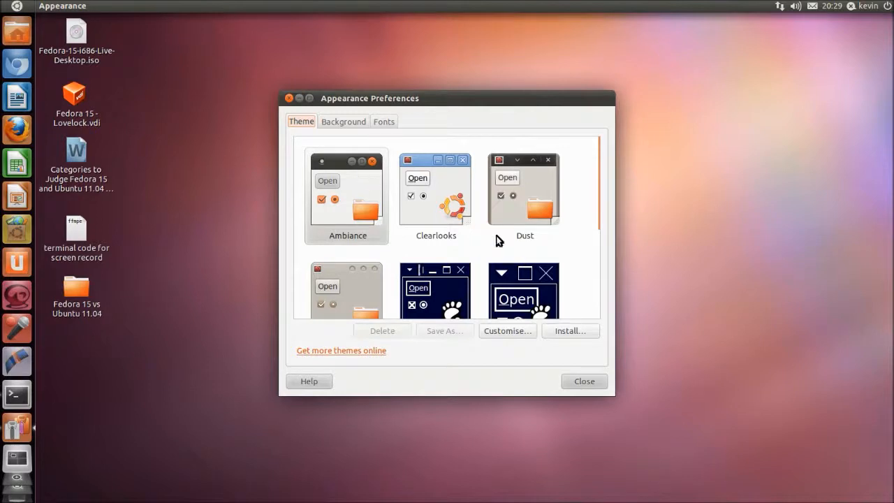
pyautogui.click(436, 192)
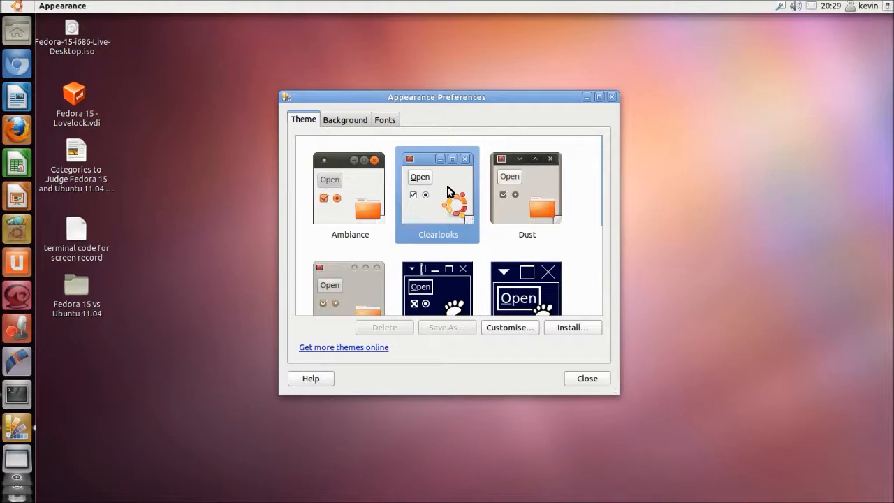
pyautogui.moveTo(529, 194)
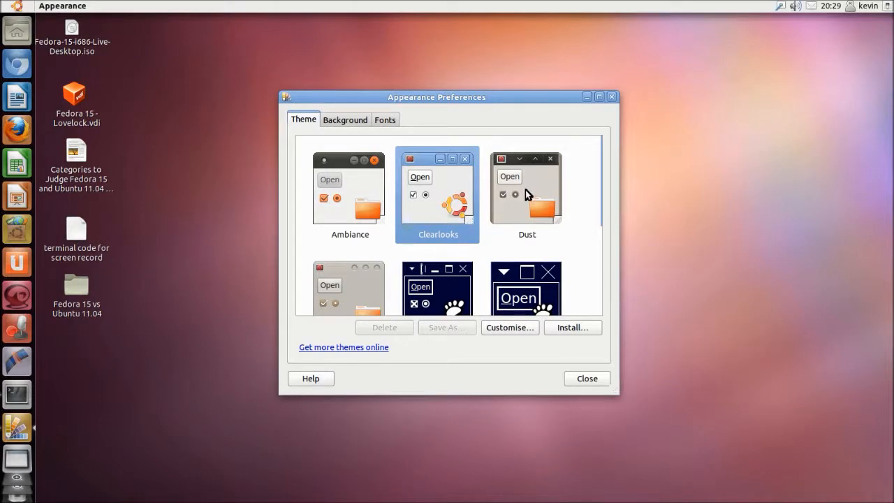
pyautogui.click(527, 193)
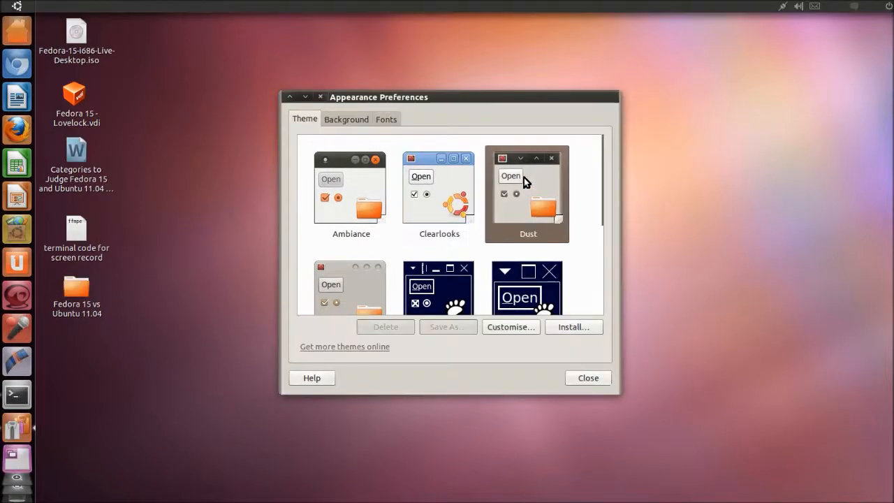
pyautogui.moveTo(129, 7)
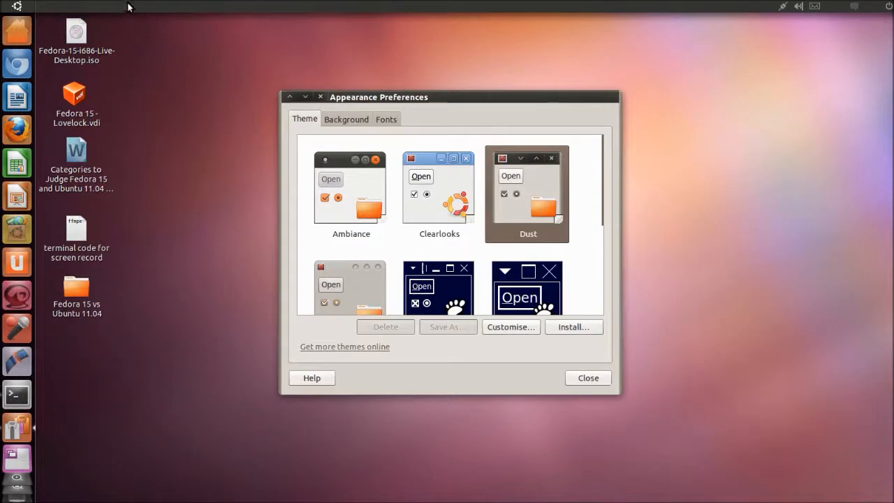
pyautogui.moveTo(112, 37)
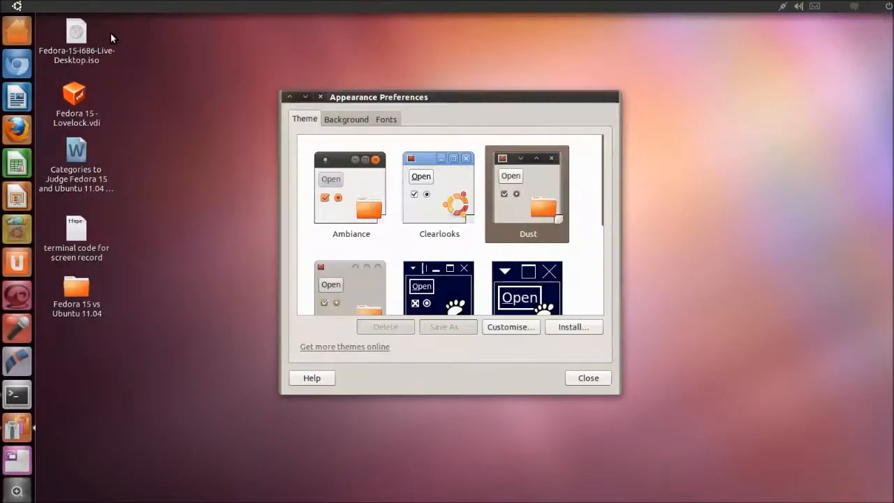
pyautogui.scroll(-3)
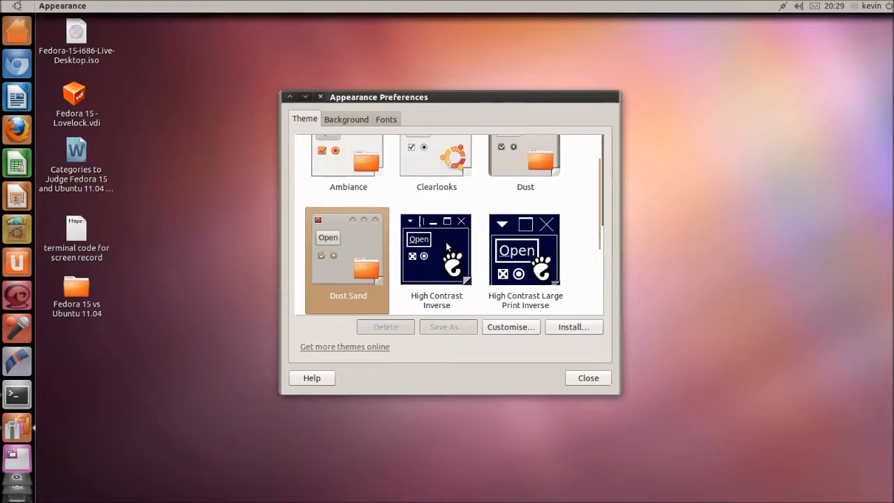
pyautogui.click(436, 263)
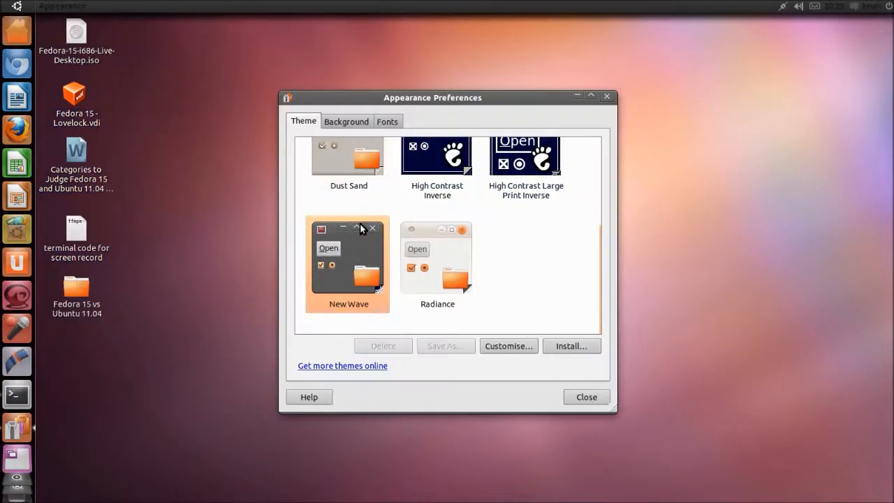
pyautogui.moveTo(426, 248)
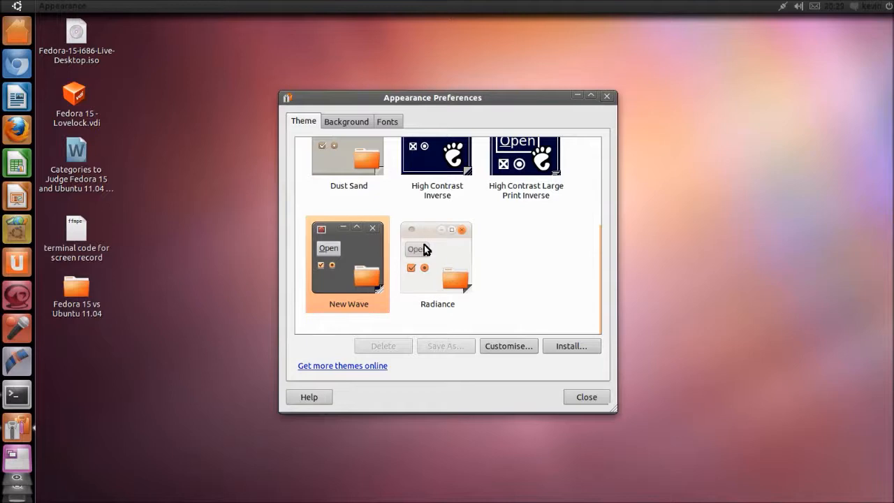
pyautogui.scroll(3)
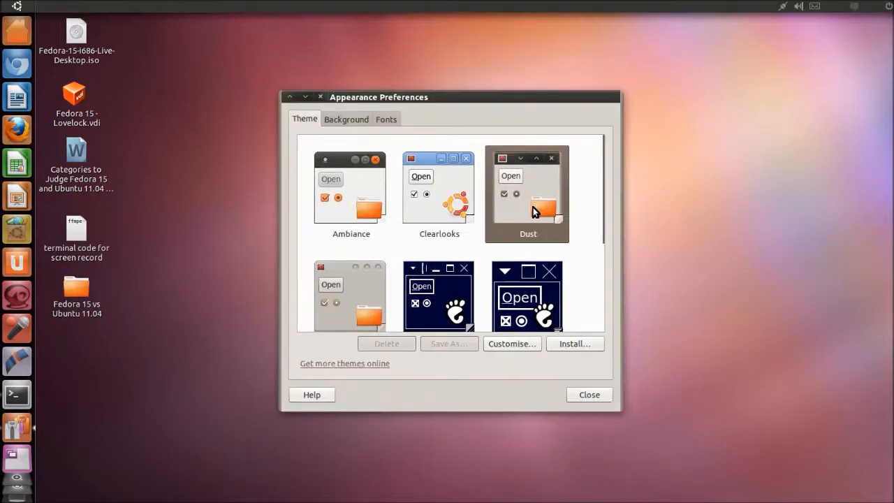
pyautogui.click(346, 196)
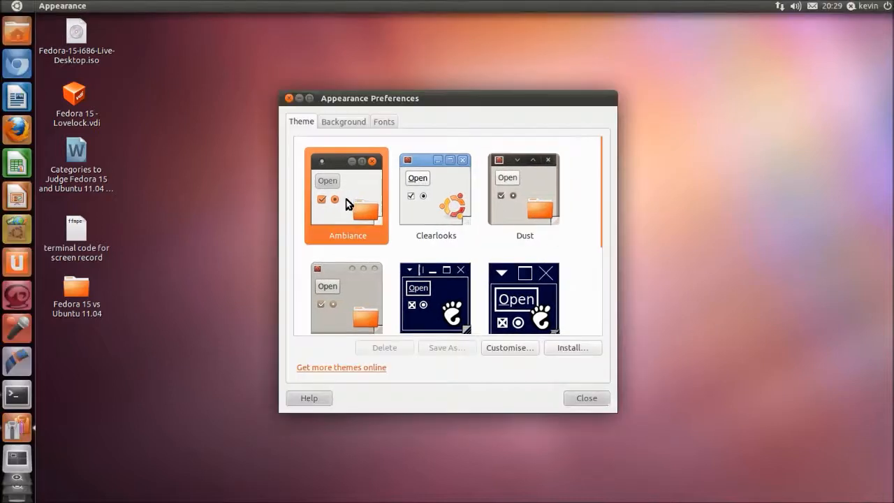
pyautogui.moveTo(381, 145)
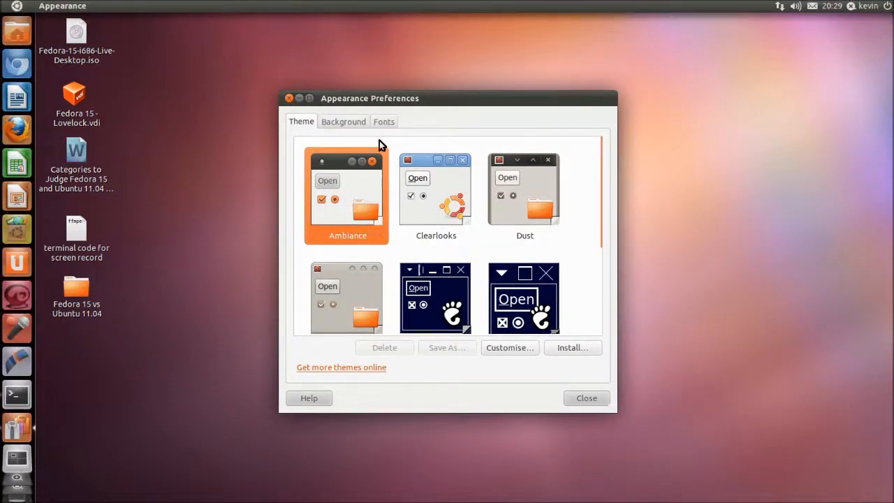
pyautogui.click(343, 120)
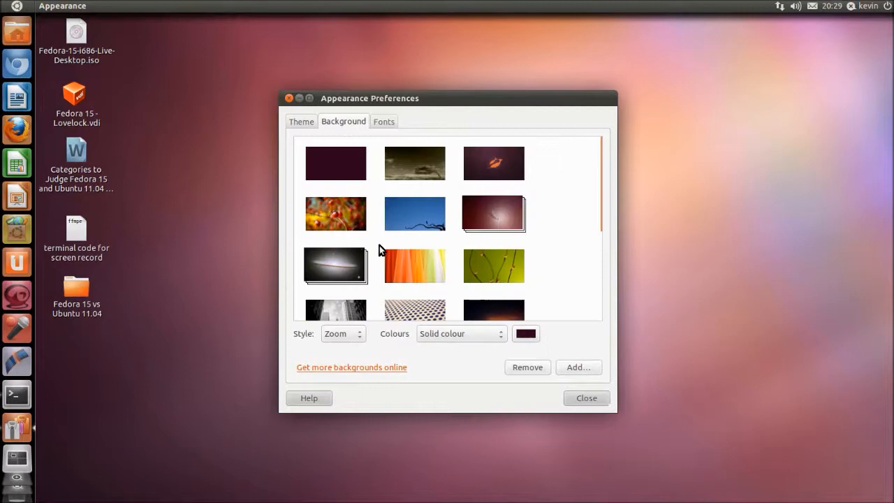
# Step: Try the dark purple wallpaper, then the wooden arrow sign photo, moving the window lower
pyautogui.click(495, 162)
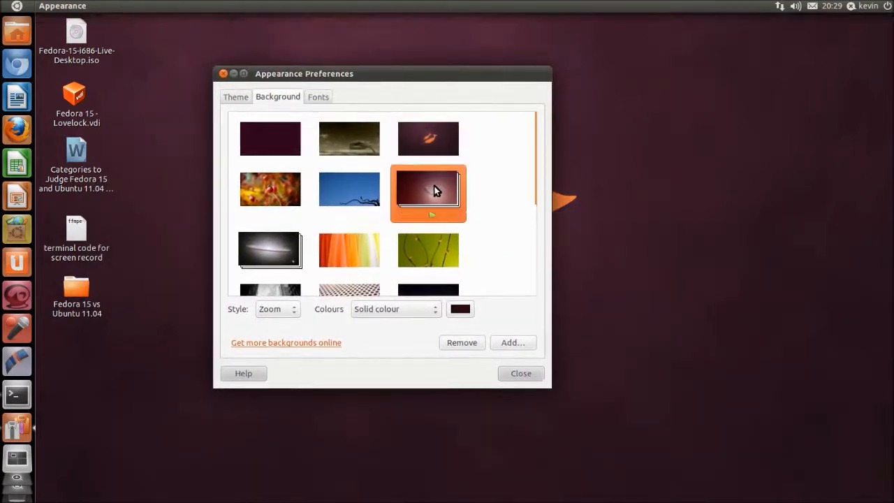
pyautogui.moveTo(383, 73); pyautogui.dragTo(590, 335)
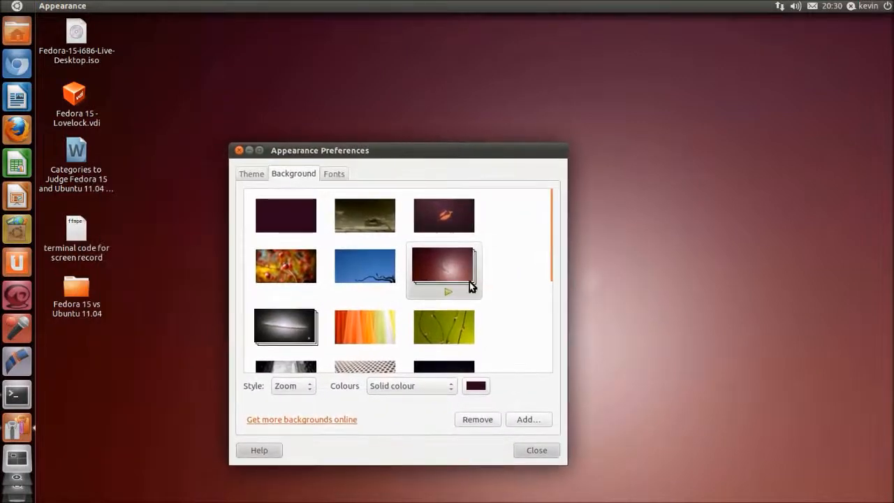
pyautogui.scroll(-3)
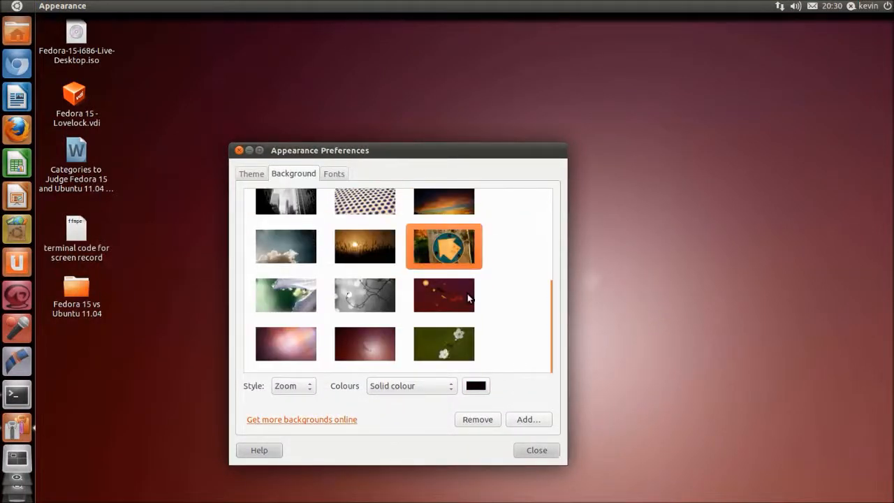
pyautogui.click(365, 344)
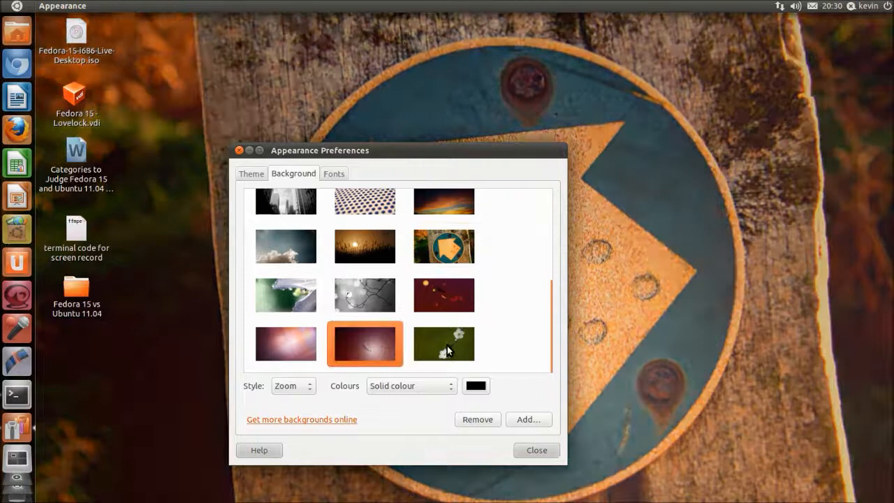
# Step: Settle on the purple blurred wallpaper and move the preferences window back up
pyautogui.click(285, 343)
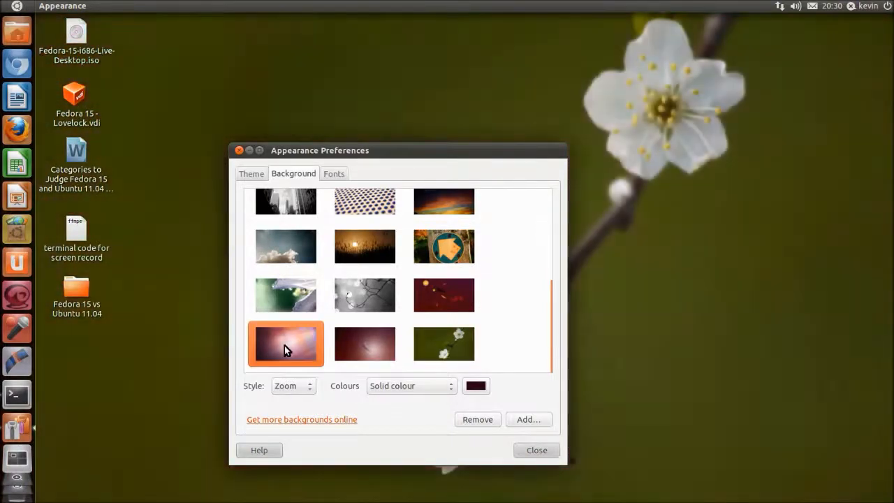
pyautogui.click(285, 344)
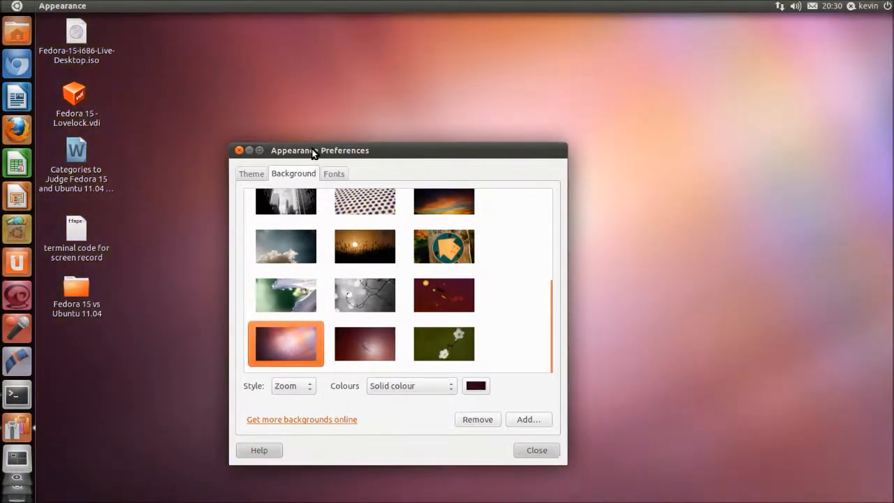
pyautogui.moveTo(320, 150); pyautogui.dragTo(492, 212)
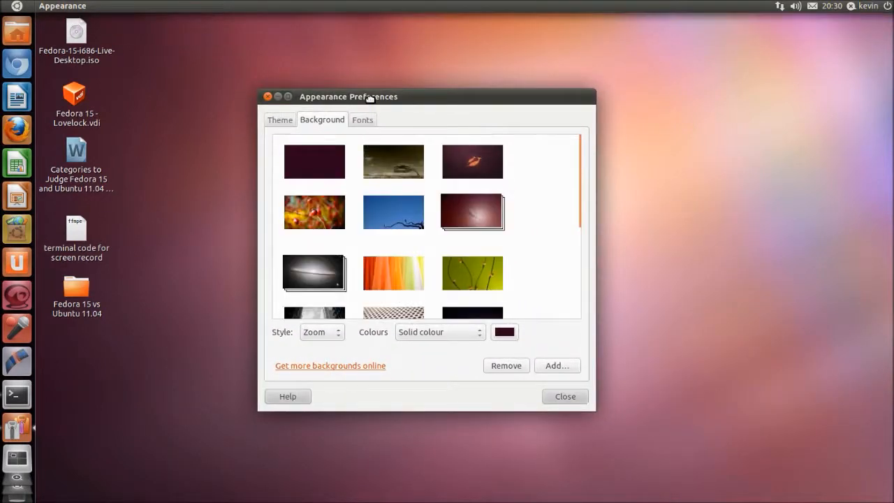
pyautogui.click(362, 120)
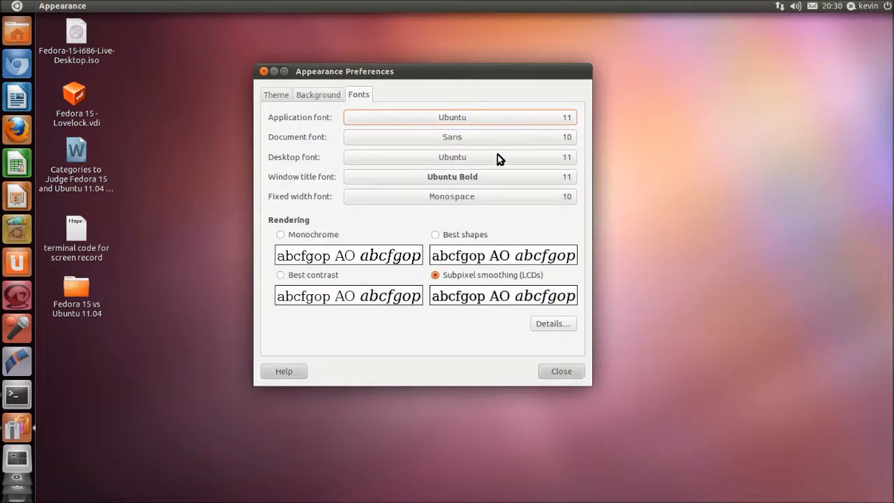
# Step: Close Appearance Preferences, keeping the pinkish wallpaper, and return to the desktop
pyautogui.click(562, 372)
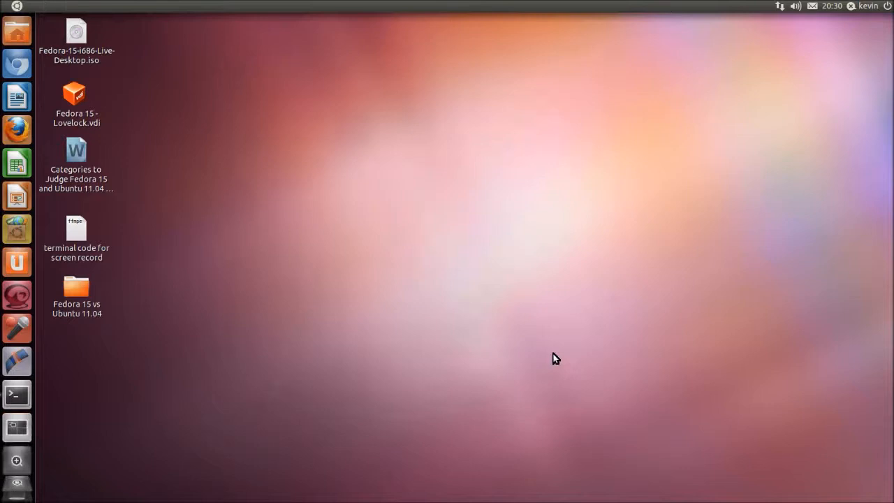
pyautogui.moveTo(753, 313)
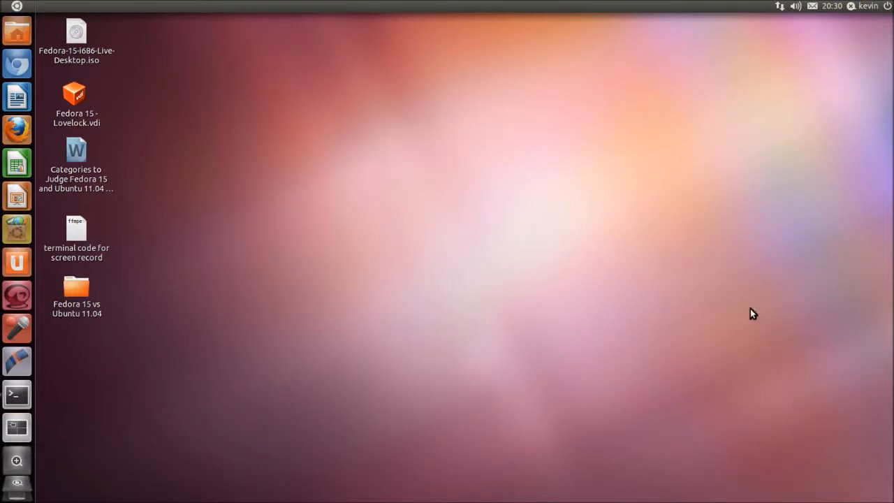
pyautogui.moveTo(431, 293)
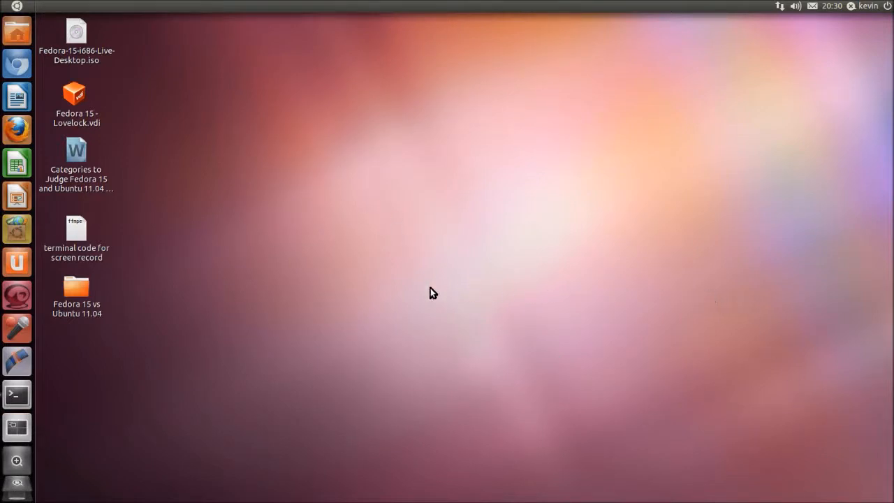
pyautogui.moveTo(240, 413)
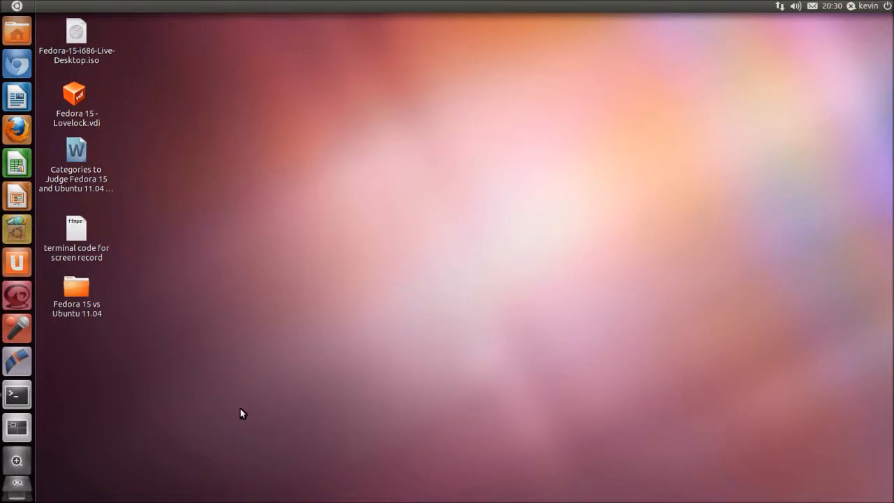
pyautogui.click(17, 394)
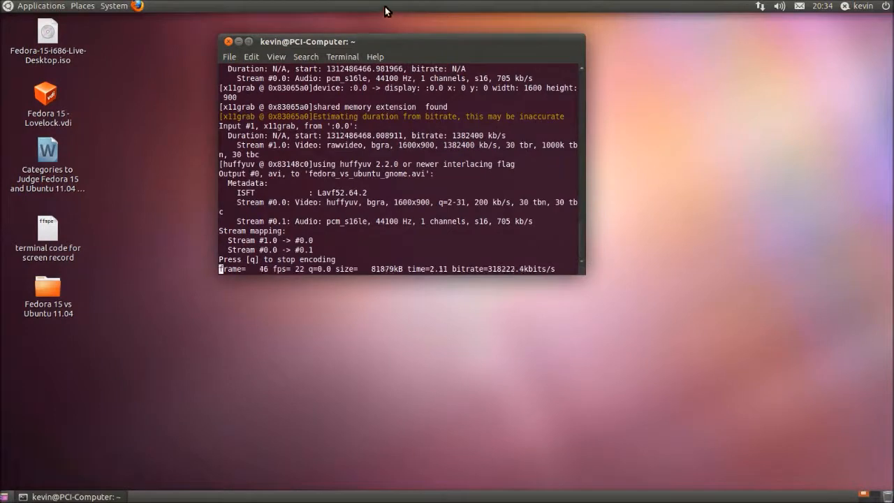
# Step: Minimize the recording terminal and look through the Applications, Places and System menus
pyautogui.click(237, 42)
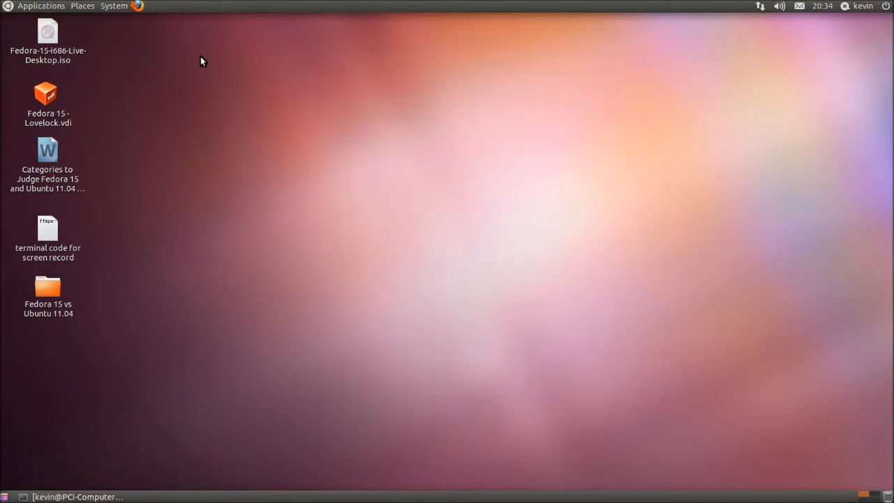
pyautogui.moveTo(216, 52)
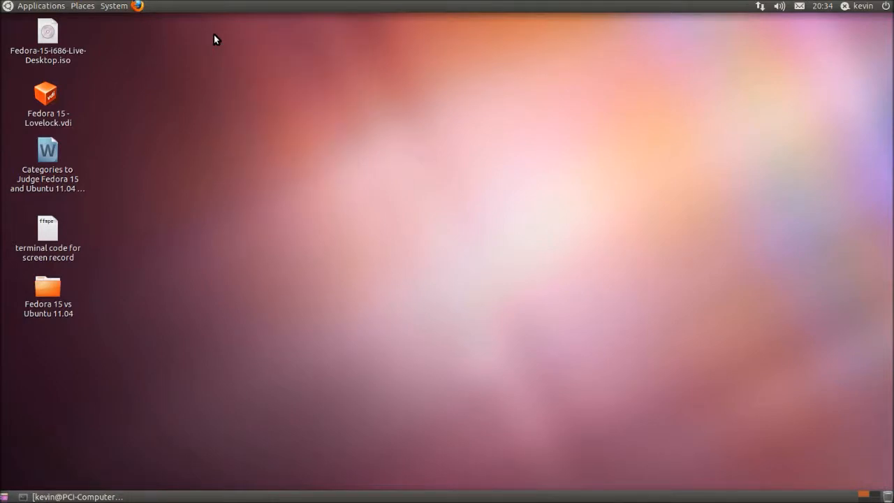
pyautogui.moveTo(1, 16)
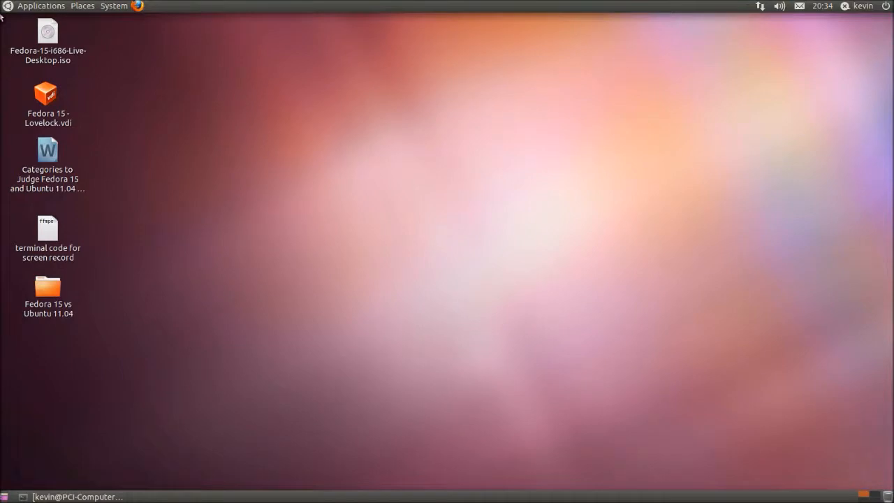
pyautogui.click(41, 6)
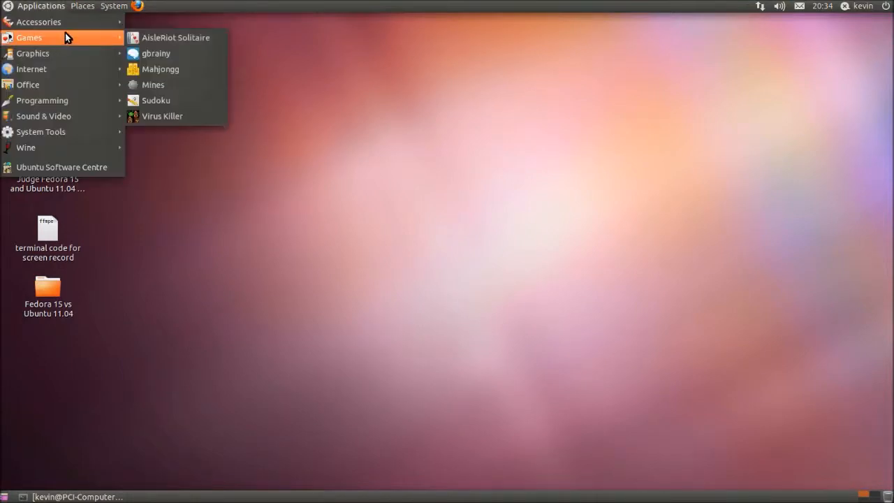
pyautogui.click(81, 5)
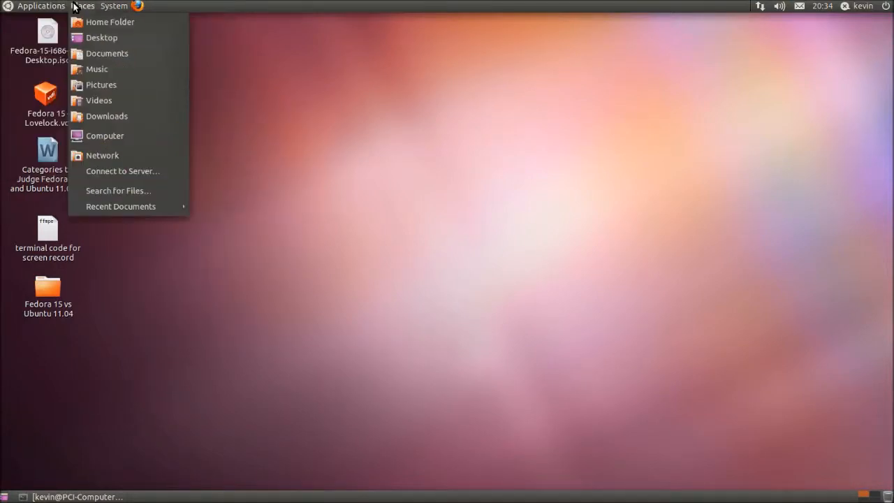
pyautogui.click(113, 6)
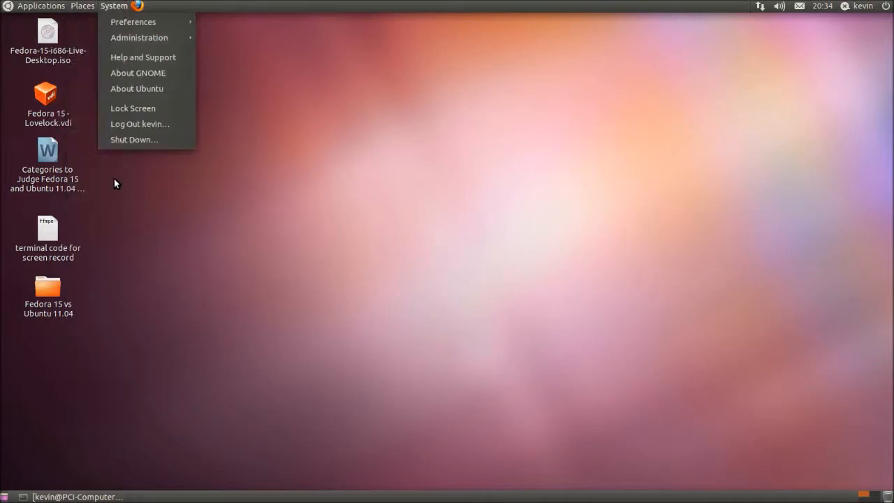
pyautogui.moveTo(140, 140)
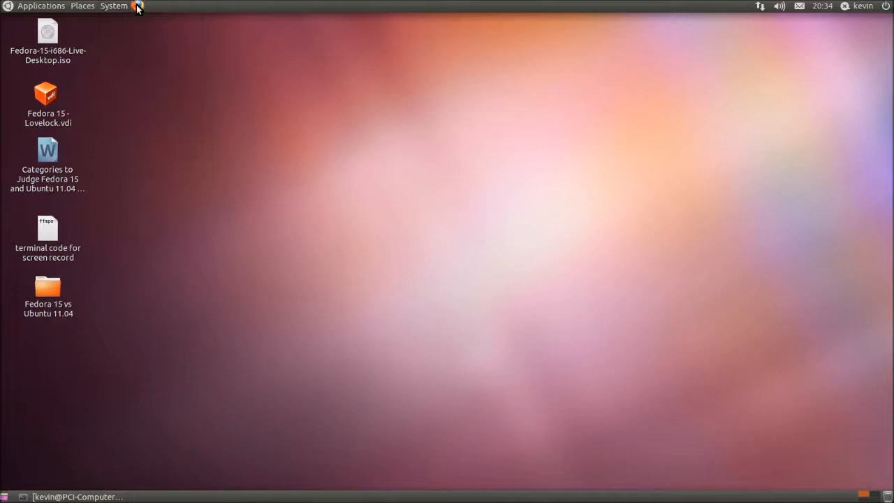
pyautogui.moveTo(167, 11)
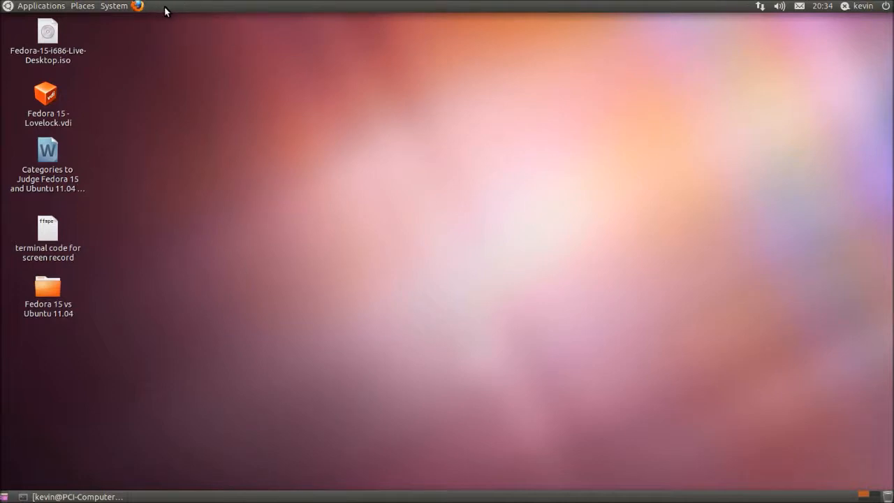
# Step: Open the network, sound, messaging, chat status and session indicator menus in turn
pyautogui.click(760, 6)
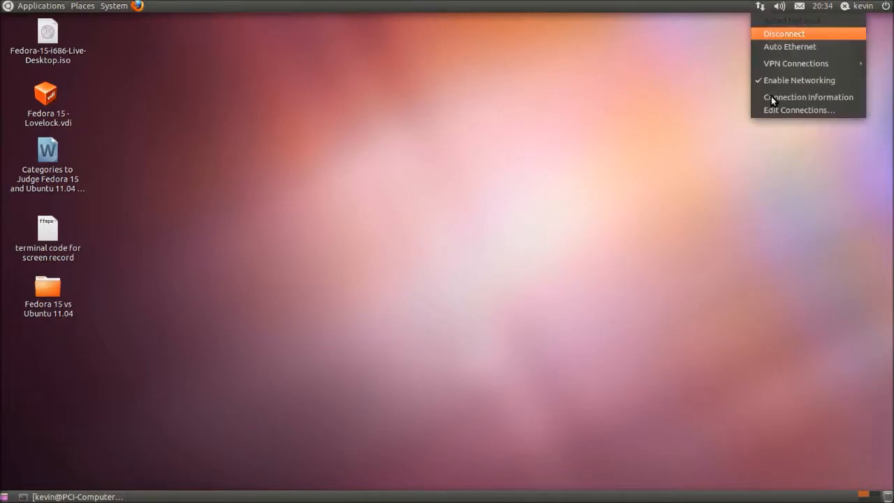
pyautogui.click(780, 6)
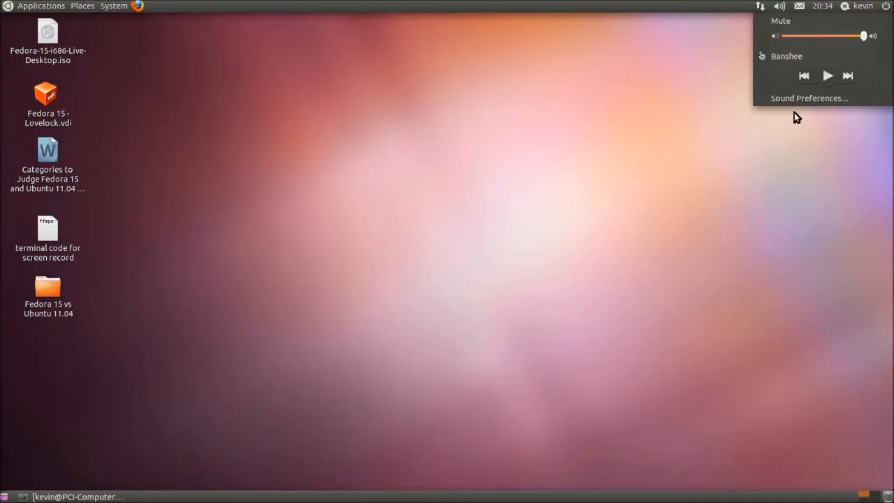
pyautogui.click(799, 6)
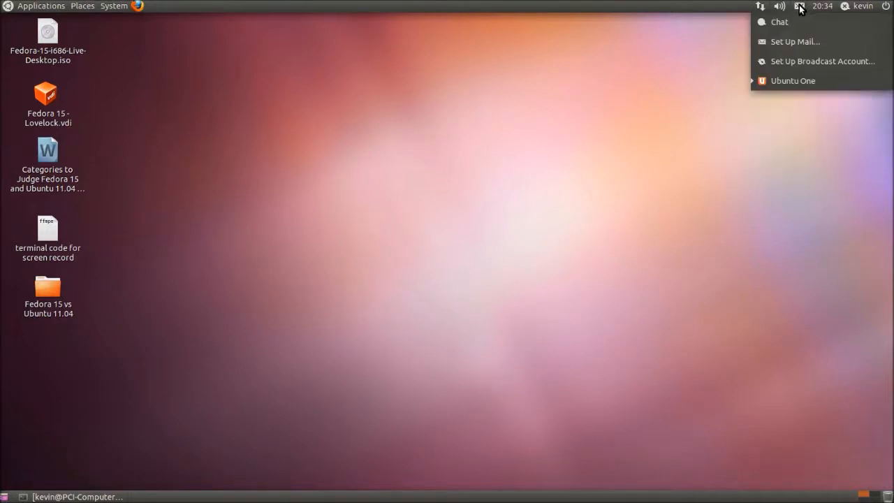
pyautogui.click(822, 5)
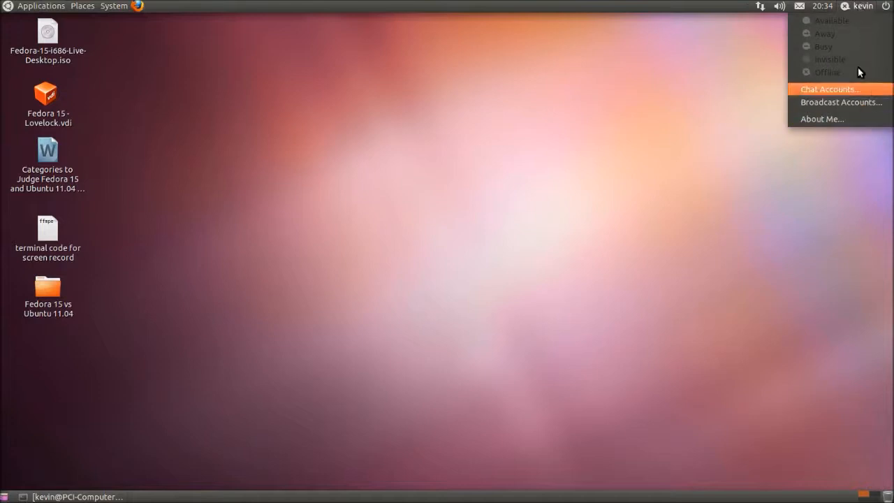
pyautogui.click(887, 6)
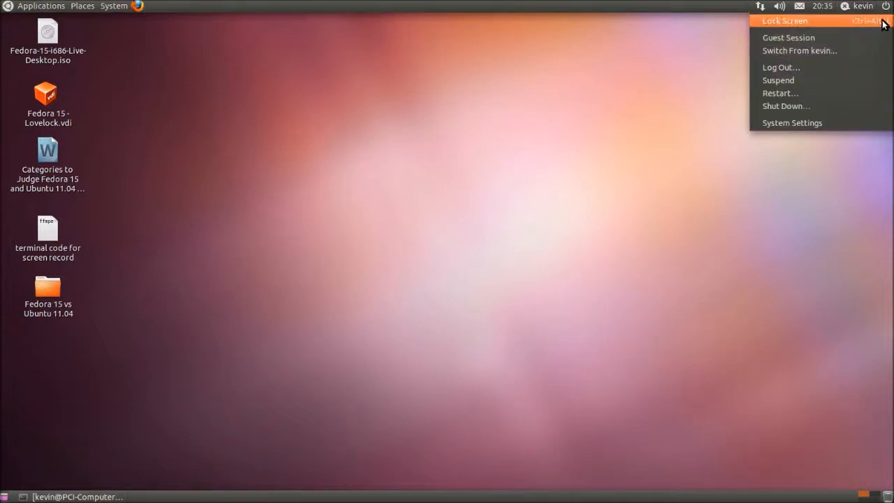
pyautogui.moveTo(802, 134)
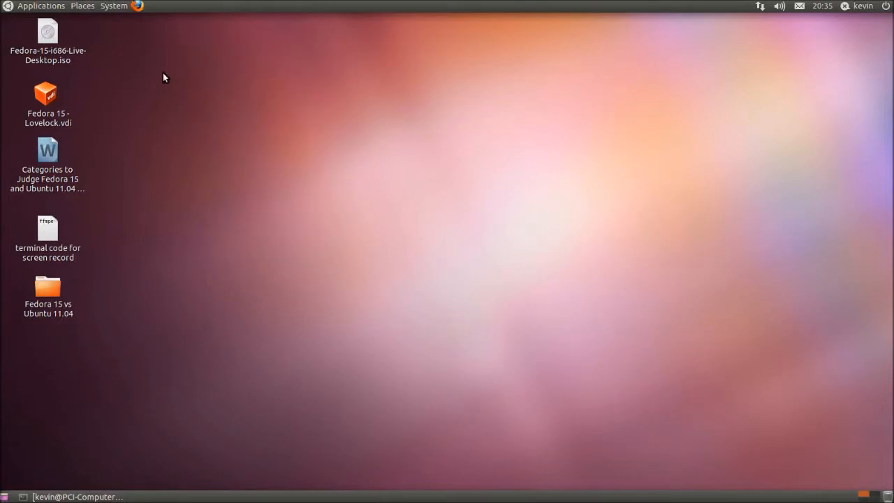
pyautogui.moveTo(77, 91)
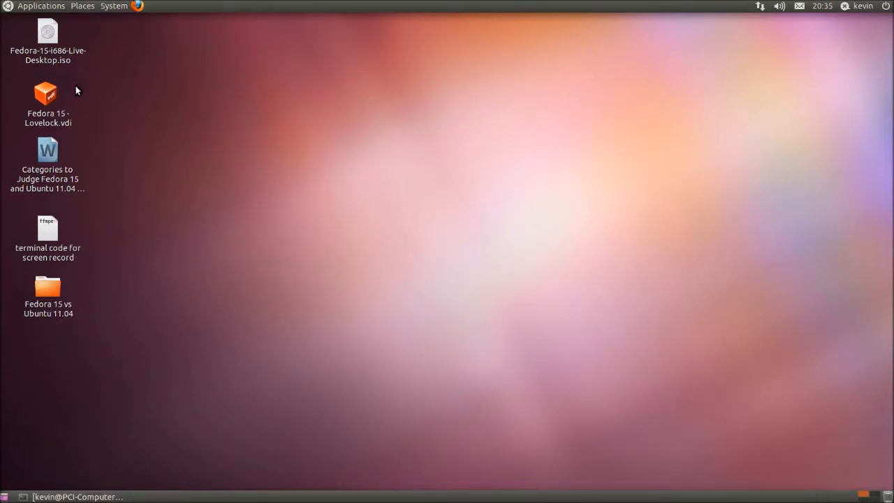
pyautogui.rightClick(303, 255)
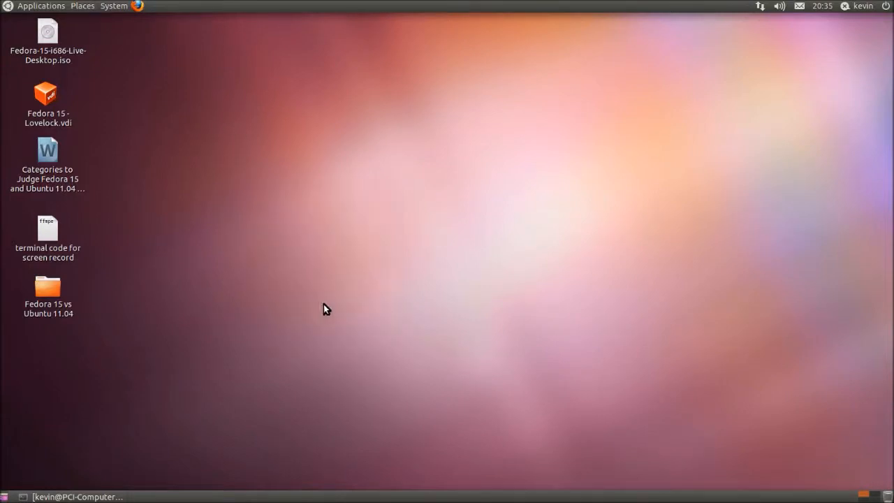
pyautogui.moveTo(147, 6)
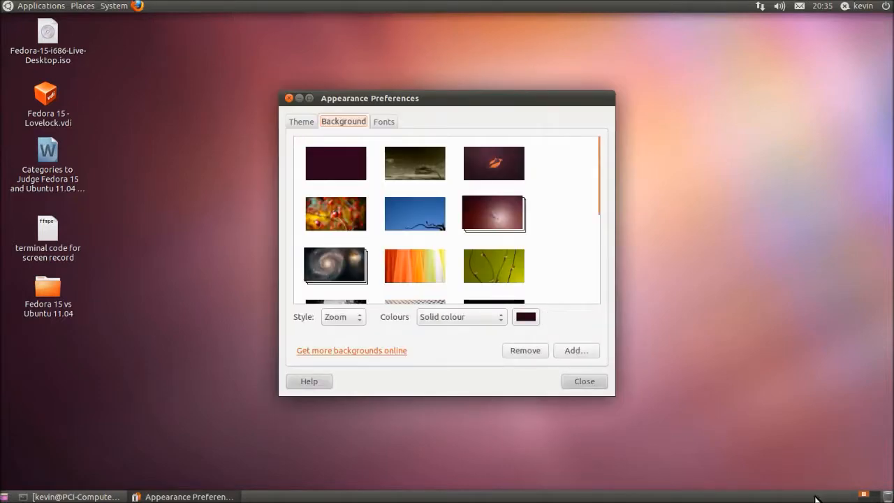
# Step: Scroll through the wallpapers and the Theme list, then close Appearance Preferences
pyautogui.scroll(-3)
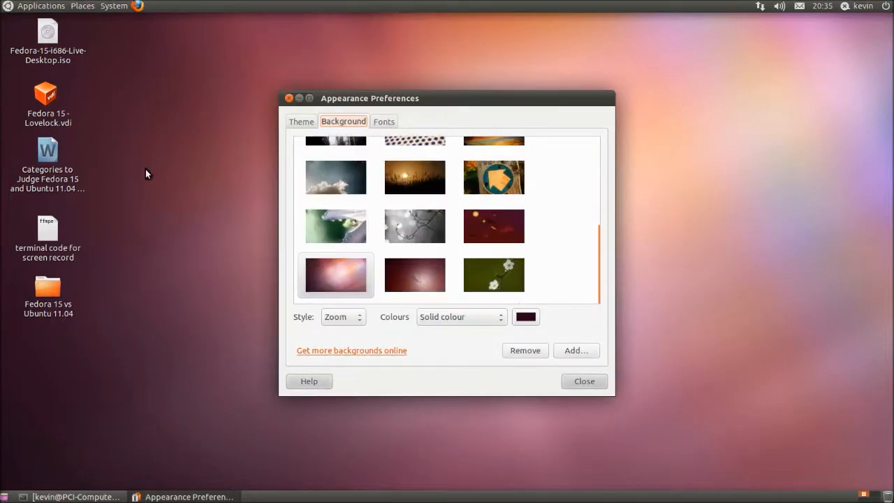
pyautogui.moveTo(546, 433)
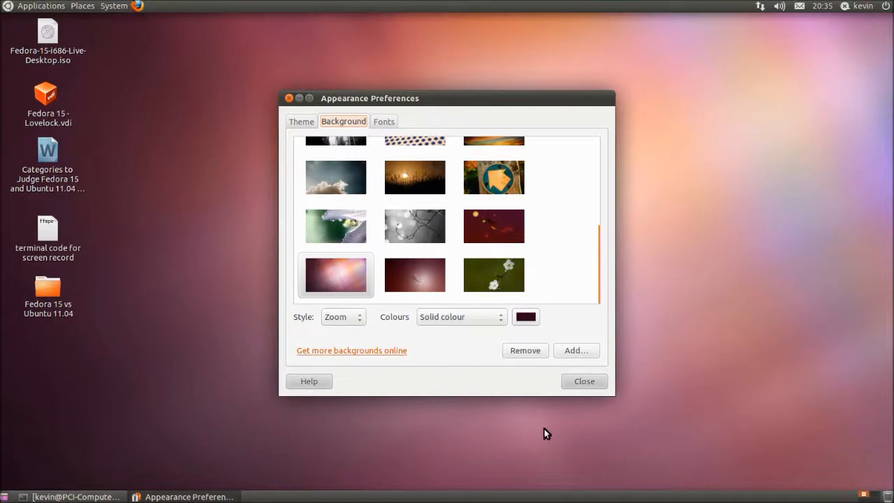
pyautogui.moveTo(774, 227)
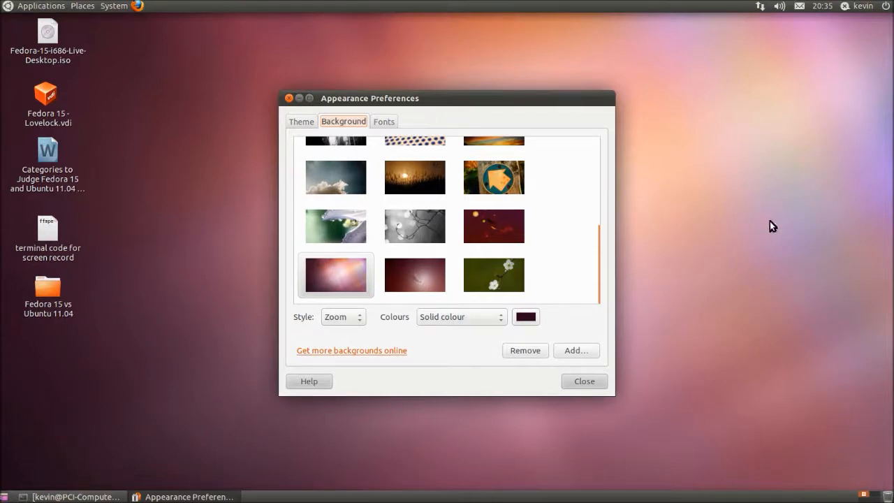
pyautogui.scroll(3)
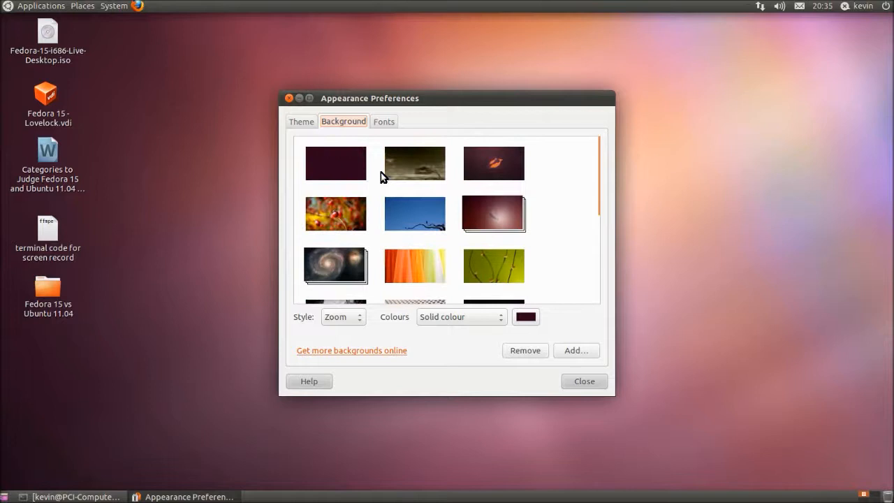
pyautogui.click(301, 121)
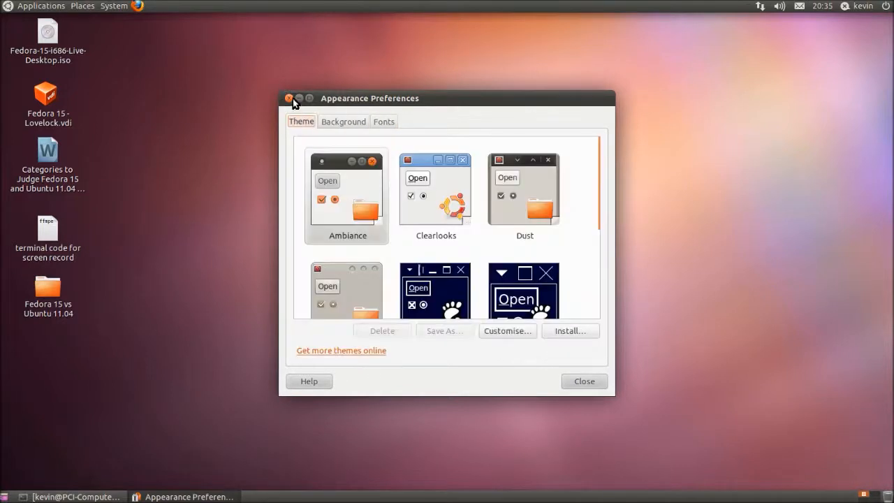
pyautogui.scroll(-3)
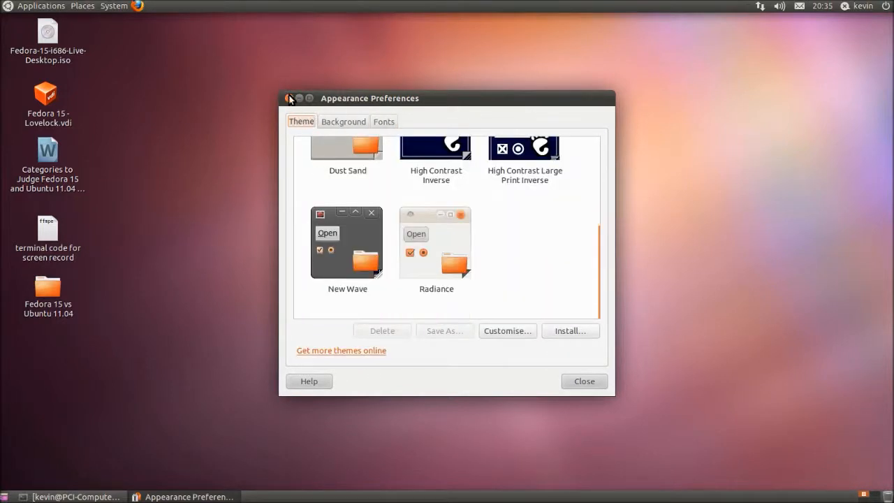
pyautogui.click(290, 98)
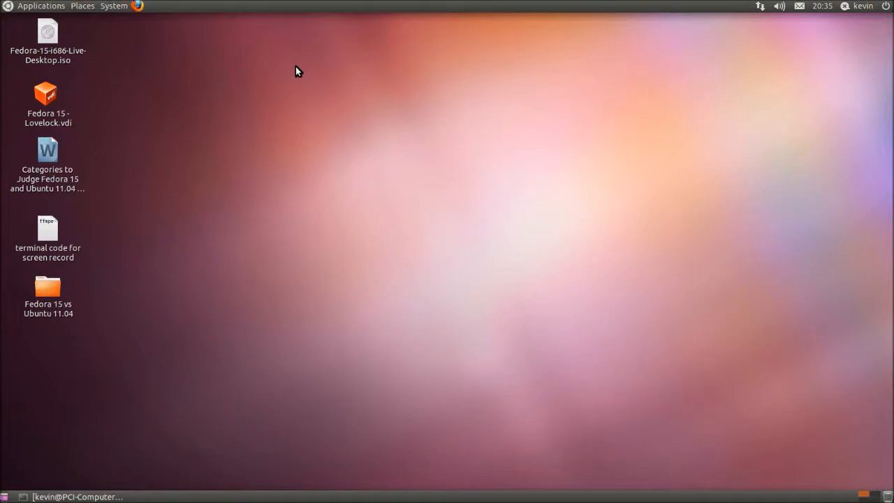
pyautogui.moveTo(699, 243)
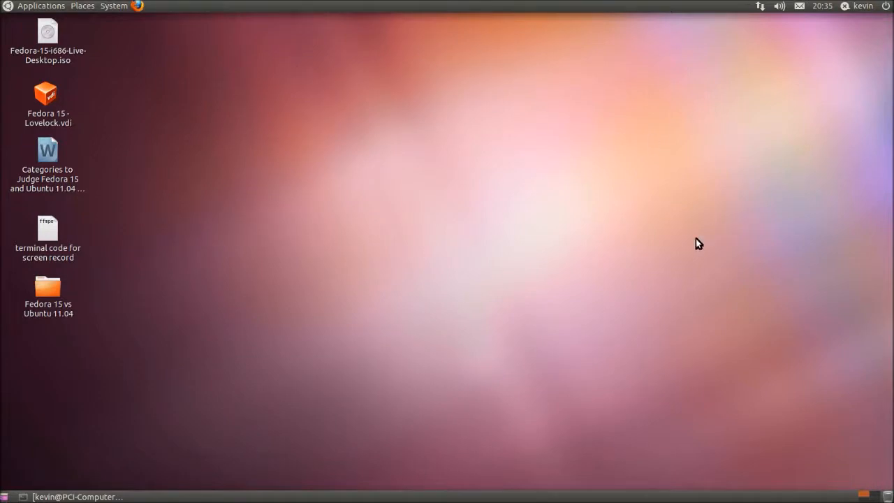
pyautogui.moveTo(566, 6)
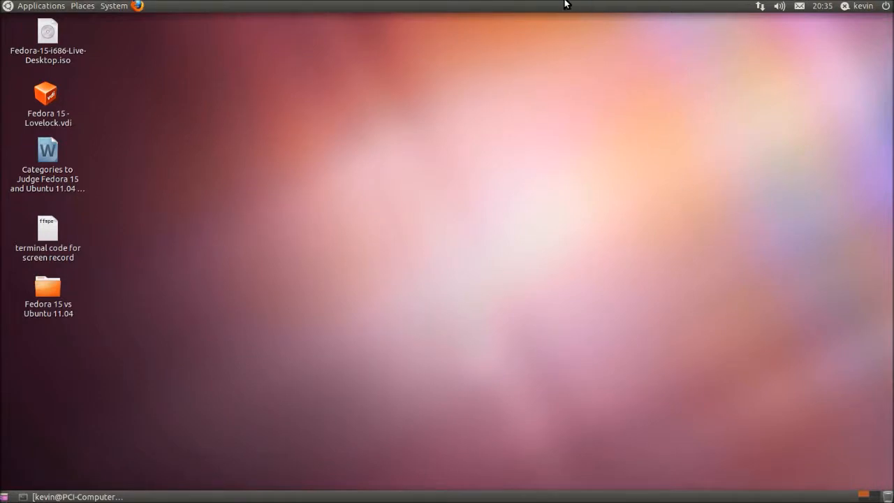
pyautogui.moveTo(338, 341)
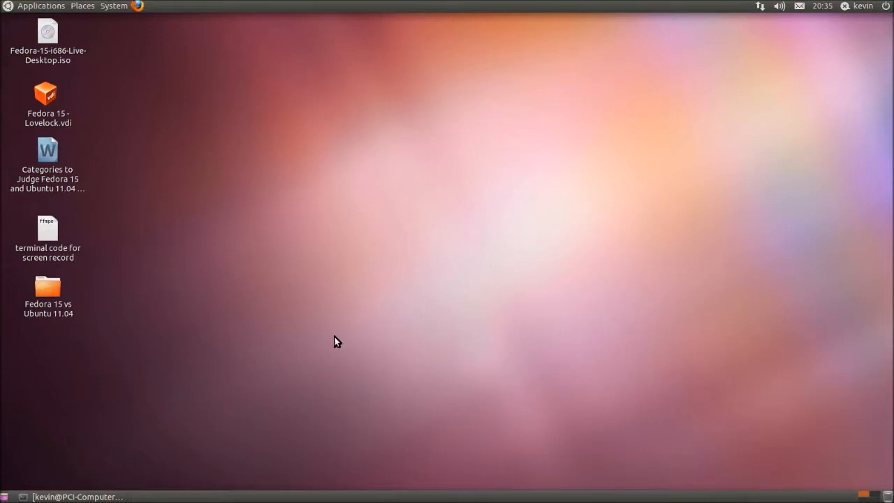
pyautogui.moveTo(363, 190)
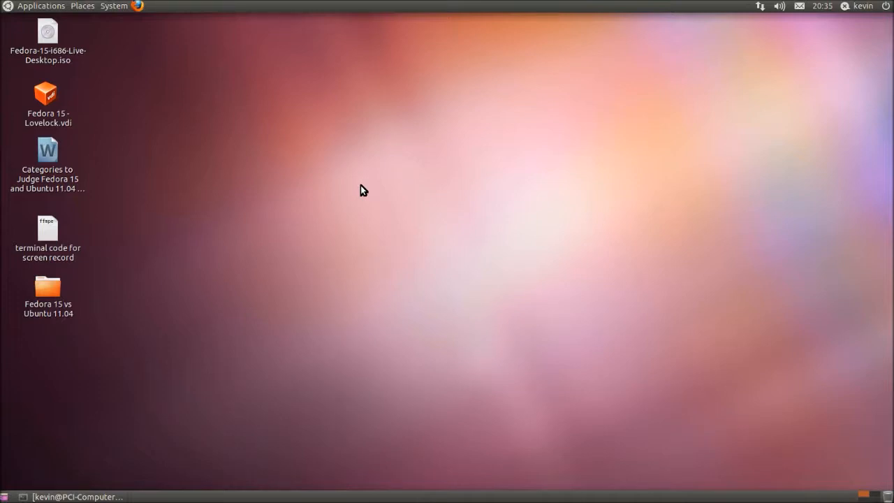
pyautogui.moveTo(235, 64)
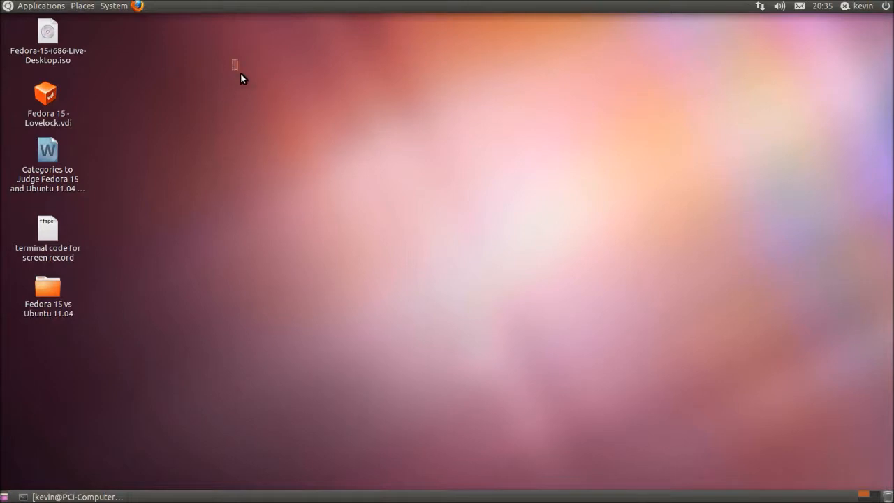
pyautogui.moveTo(235, 63); pyautogui.dragTo(573, 179)
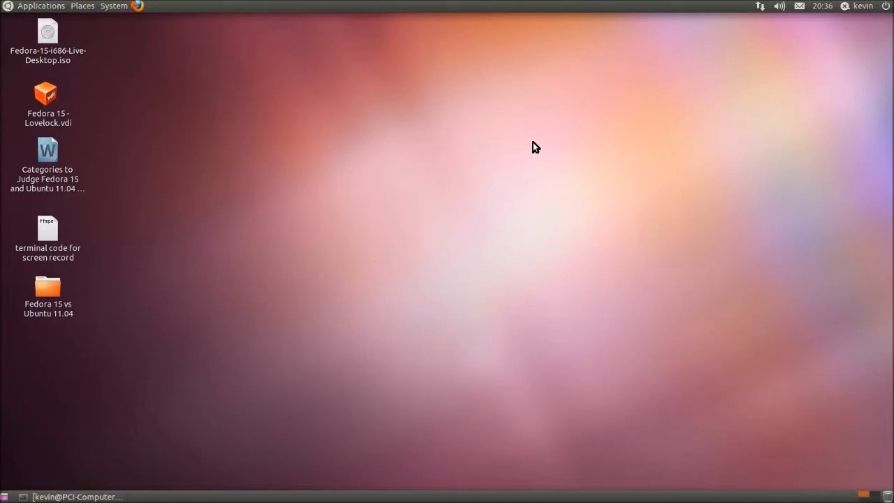
pyautogui.moveTo(492, 86)
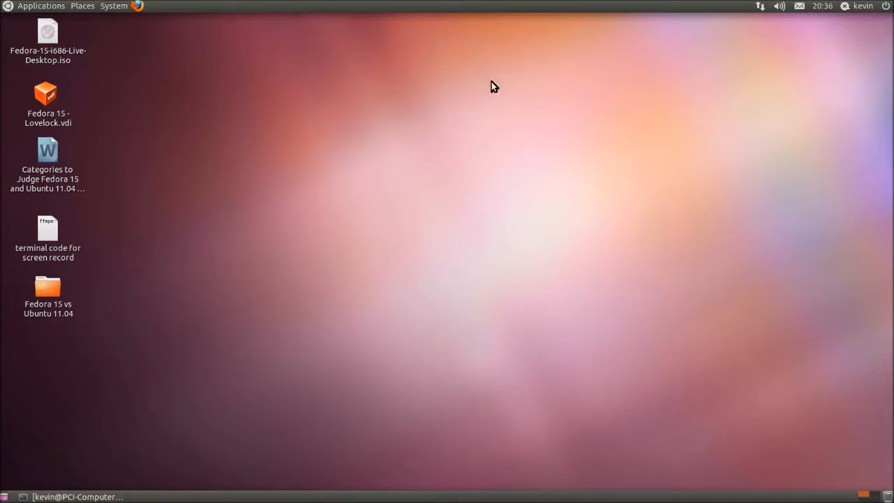
pyautogui.moveTo(732, 78)
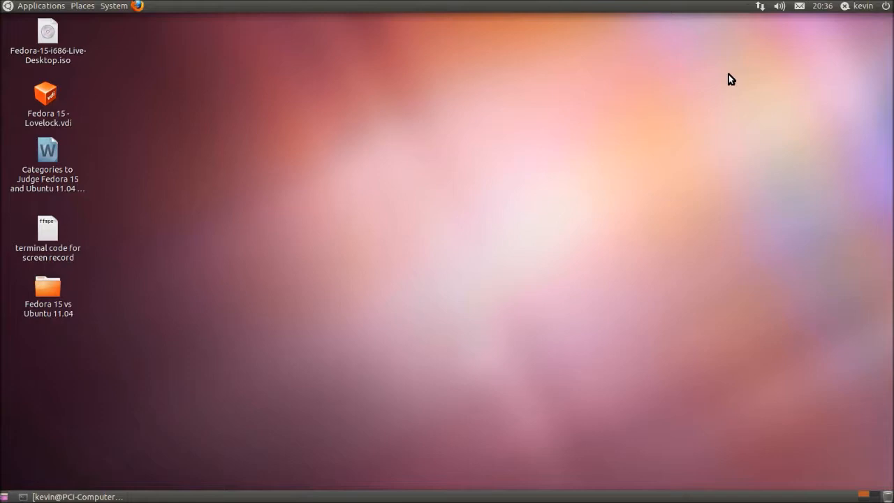
pyautogui.moveTo(586, 114)
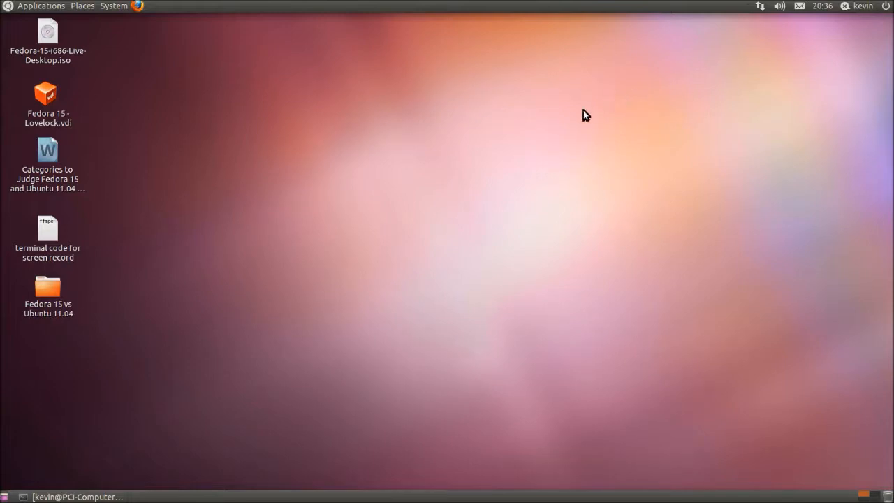
pyautogui.moveTo(594, 95)
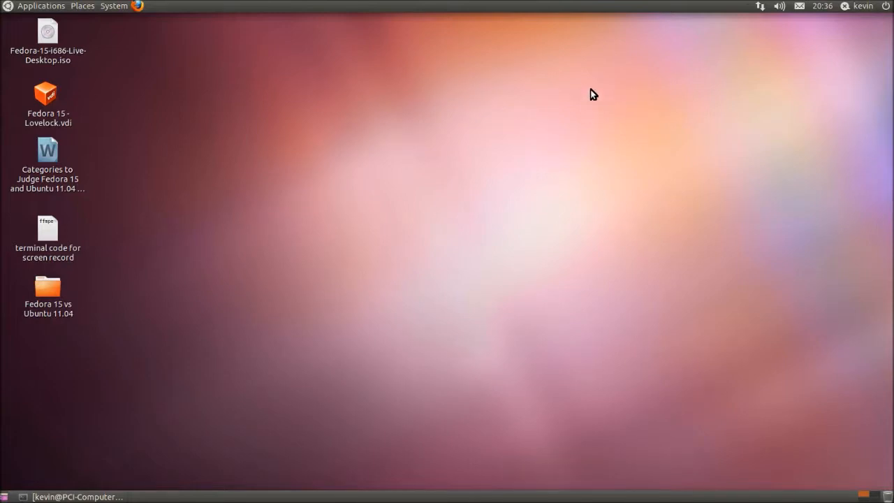
pyautogui.moveTo(645, 34)
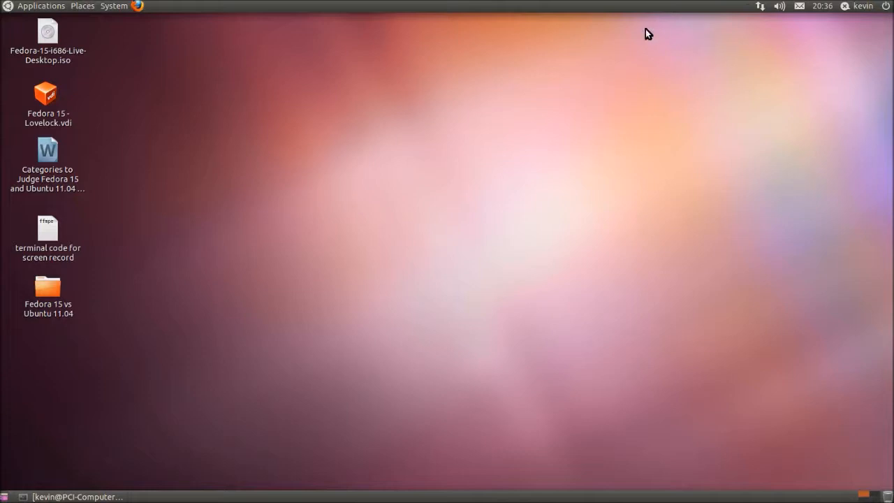
pyautogui.moveTo(743, 9)
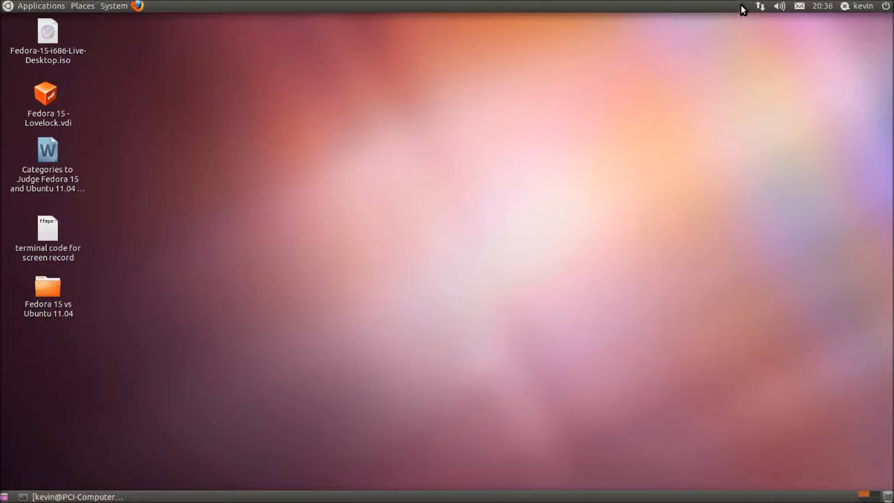
pyautogui.moveTo(709, 6)
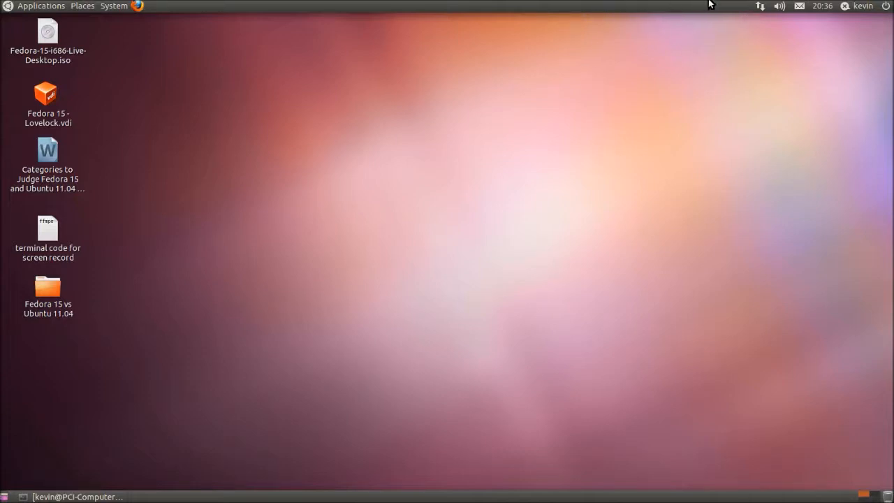
pyautogui.moveTo(759, 7)
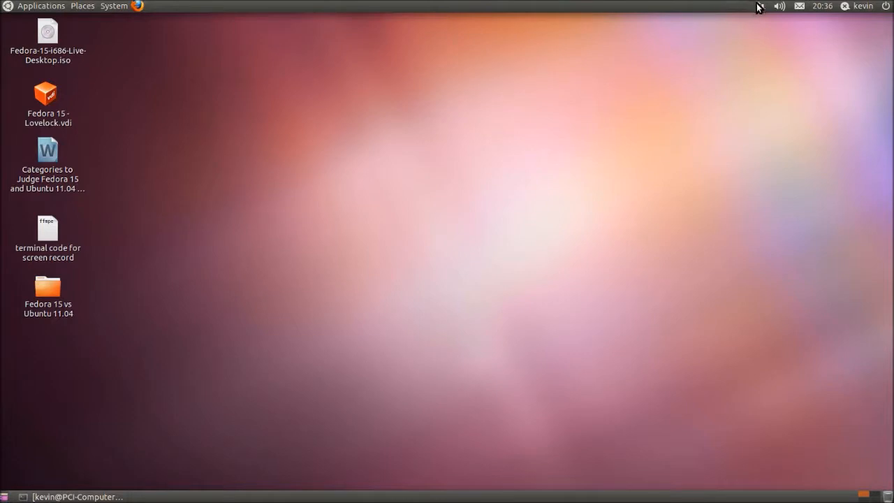
pyautogui.click(760, 6)
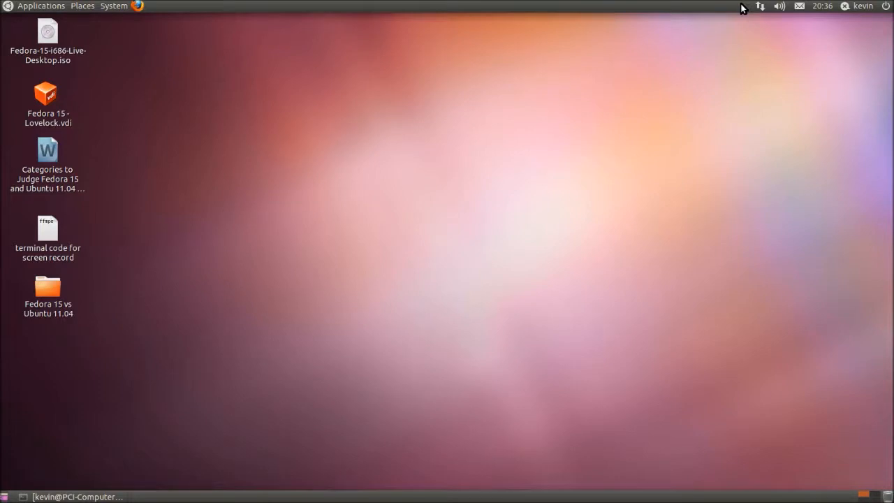
pyautogui.moveTo(647, 164)
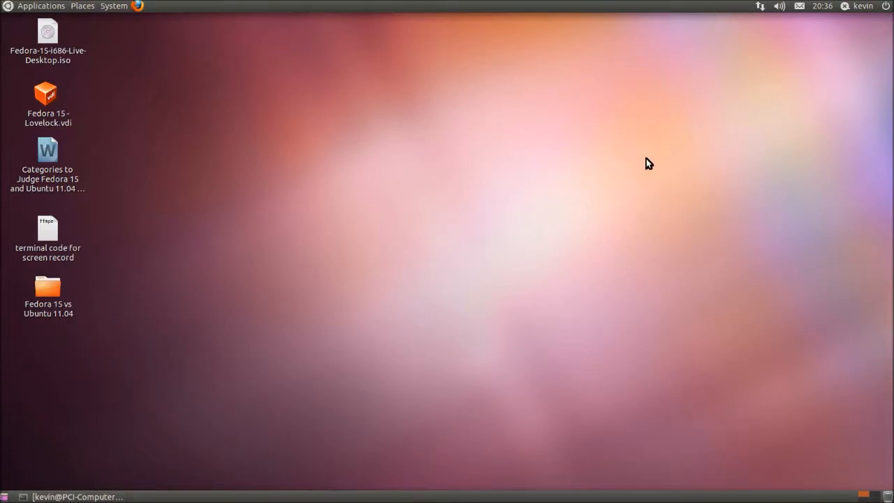
pyautogui.moveTo(738, 6)
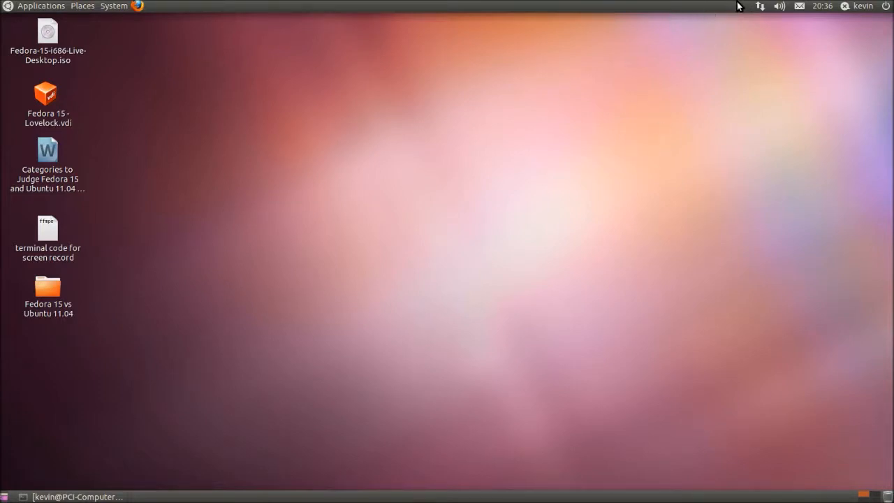
pyautogui.moveTo(352, 142)
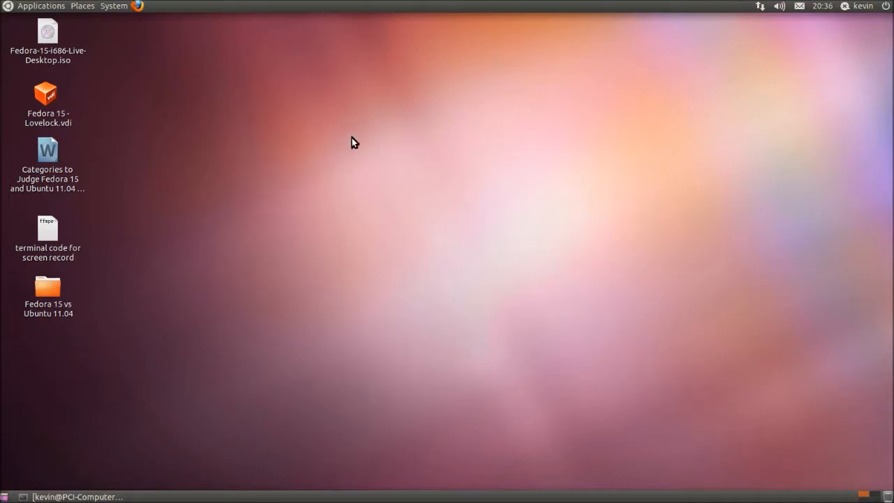
pyautogui.moveTo(215, 90)
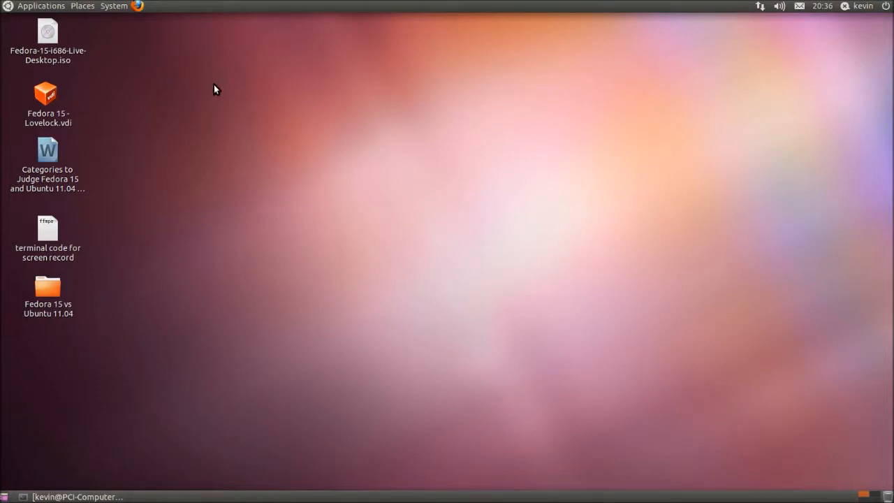
pyautogui.moveTo(273, 136)
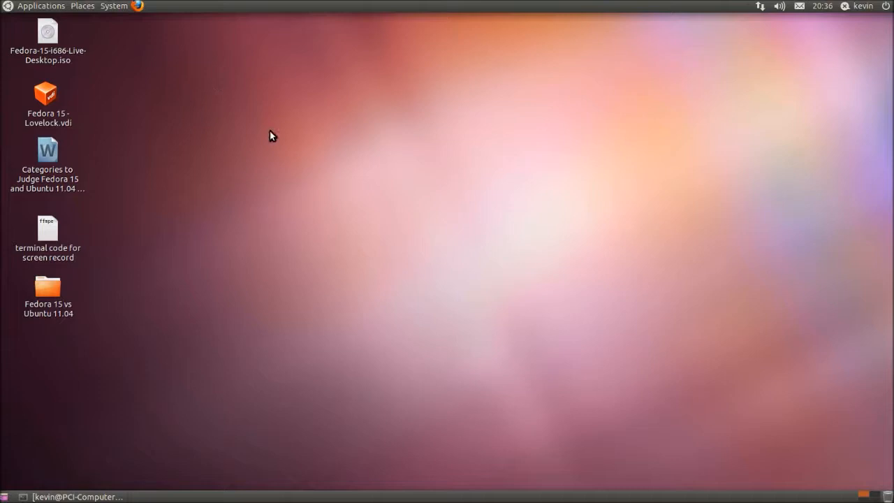
pyautogui.moveTo(264, 118)
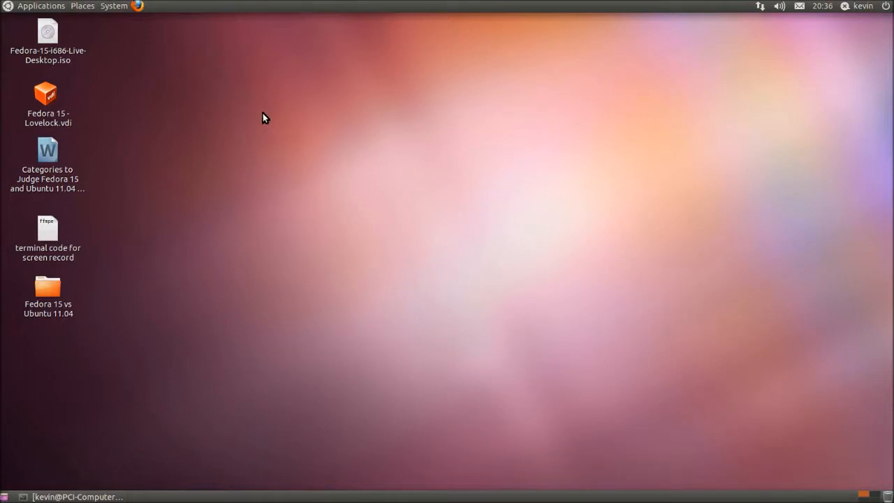
pyautogui.moveTo(277, 148)
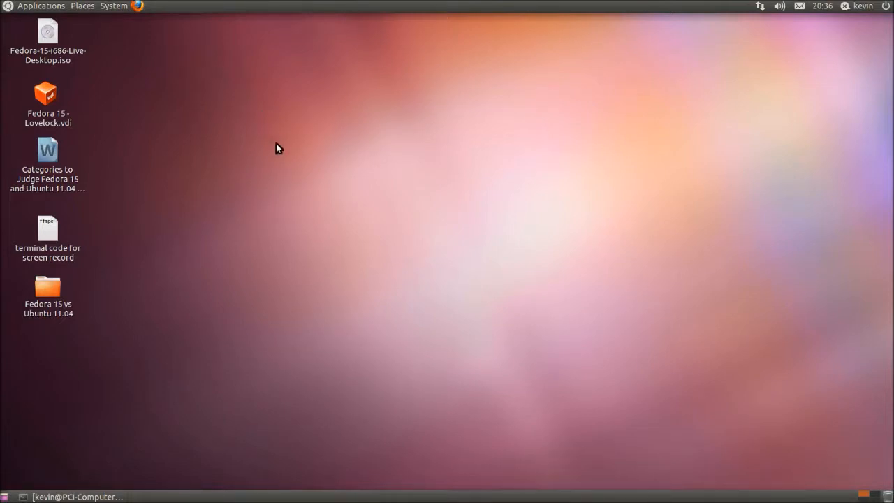
pyautogui.moveTo(501, 4)
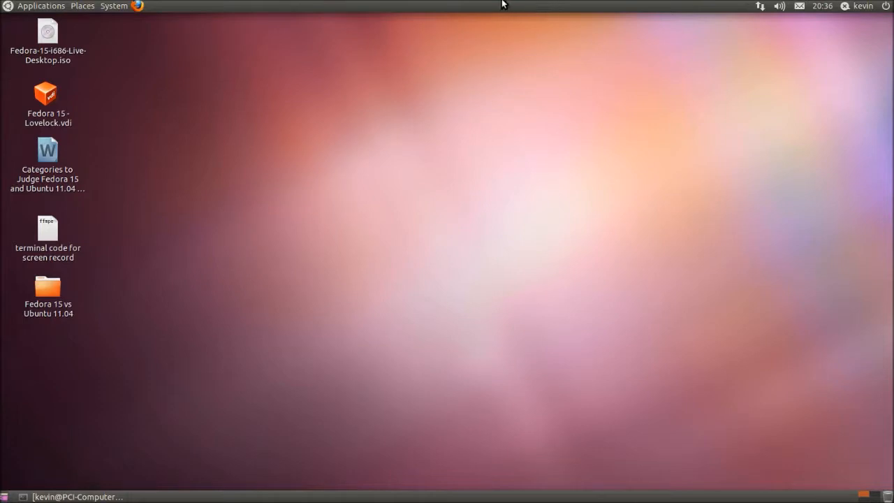
pyautogui.moveTo(383, 2)
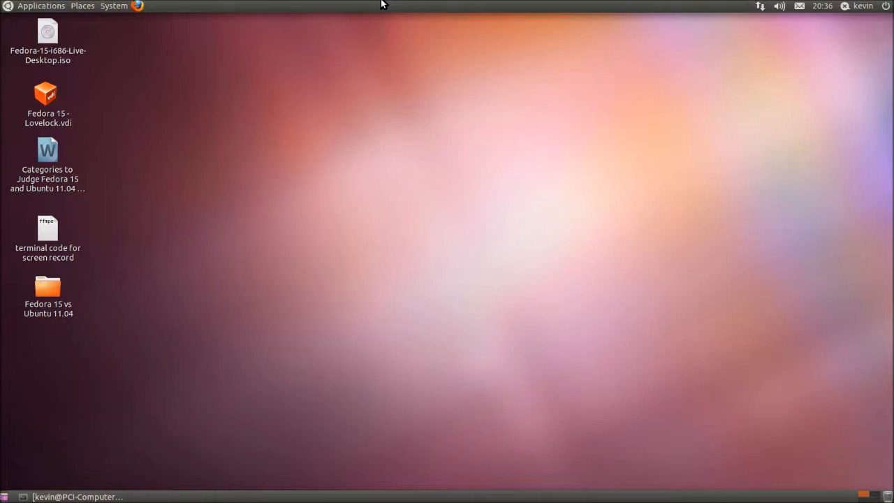
pyautogui.moveTo(68, 6)
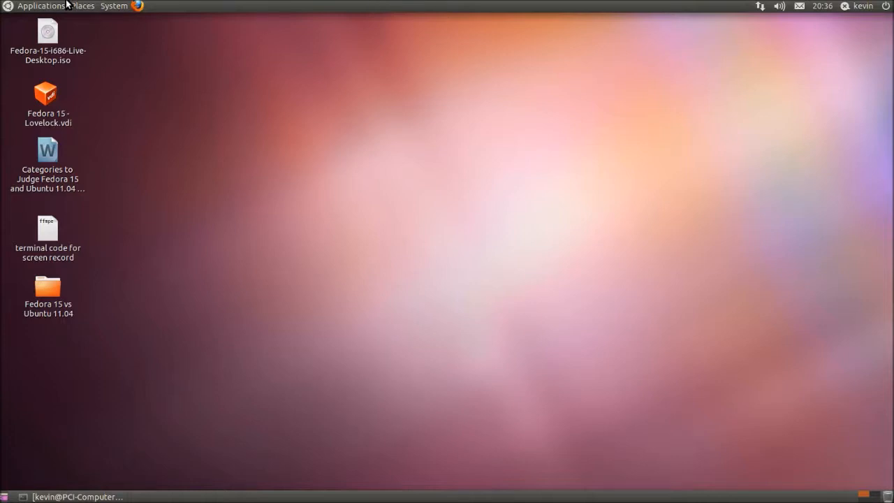
# Step: Launch Ubuntu Software Centre from Applications and browse its Accessories category
pyautogui.click(40, 6)
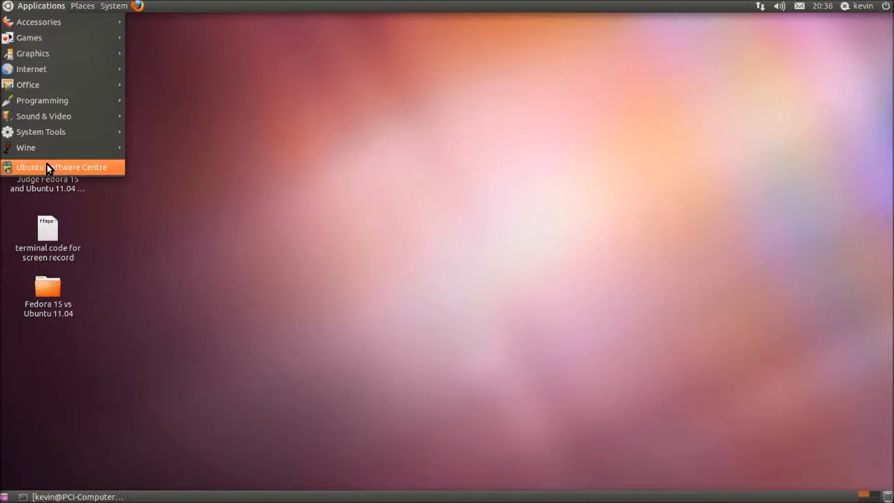
pyautogui.click(61, 168)
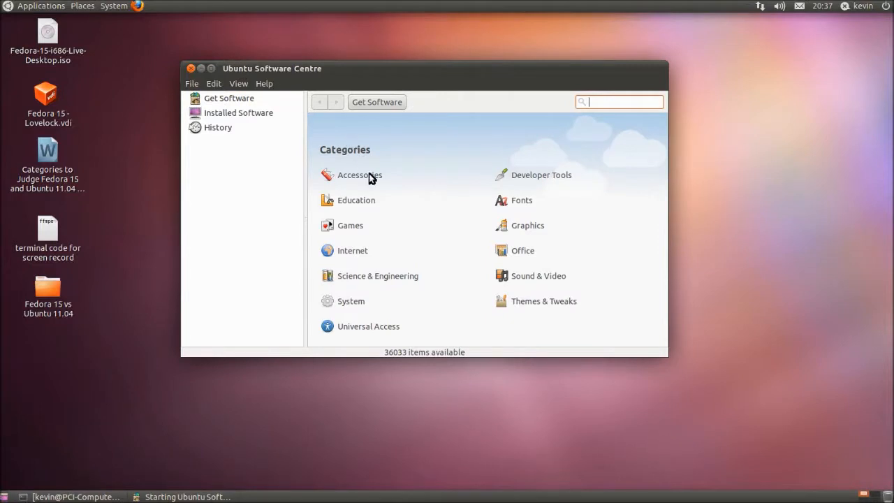
pyautogui.click(361, 175)
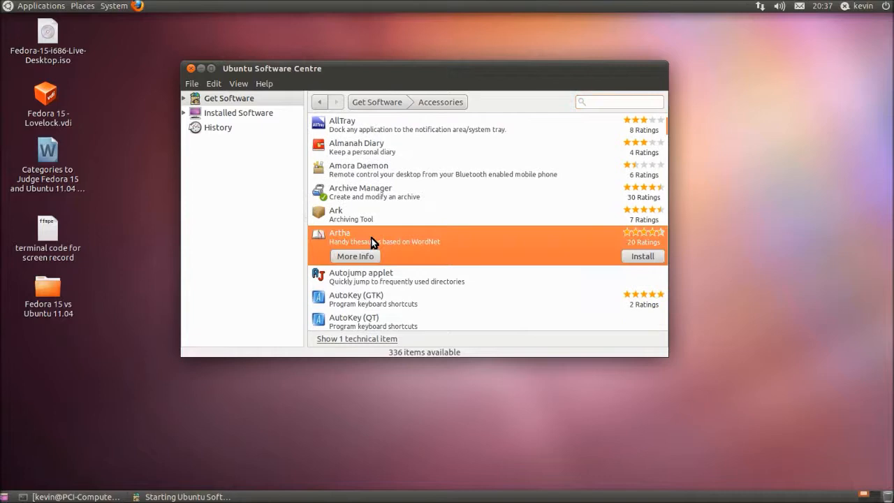
# Step: View the Artha thesaurus details page and scroll down to its user reviews
pyautogui.click(355, 256)
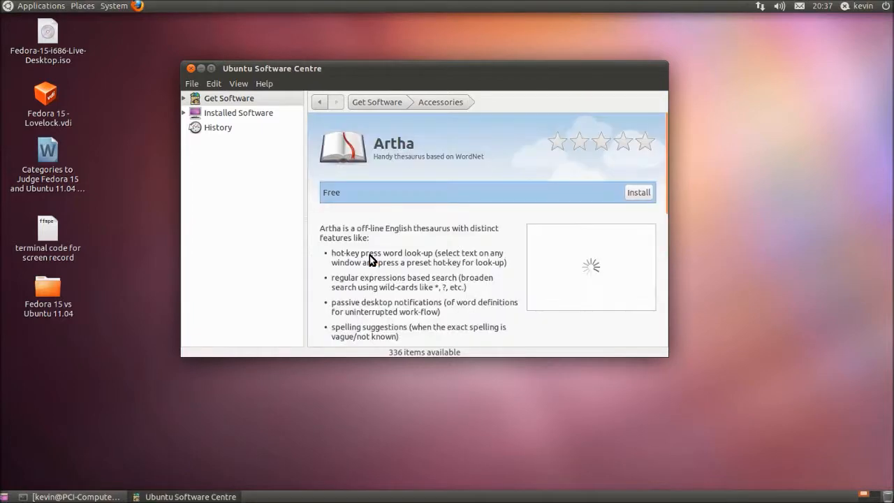
pyautogui.scroll(-3)
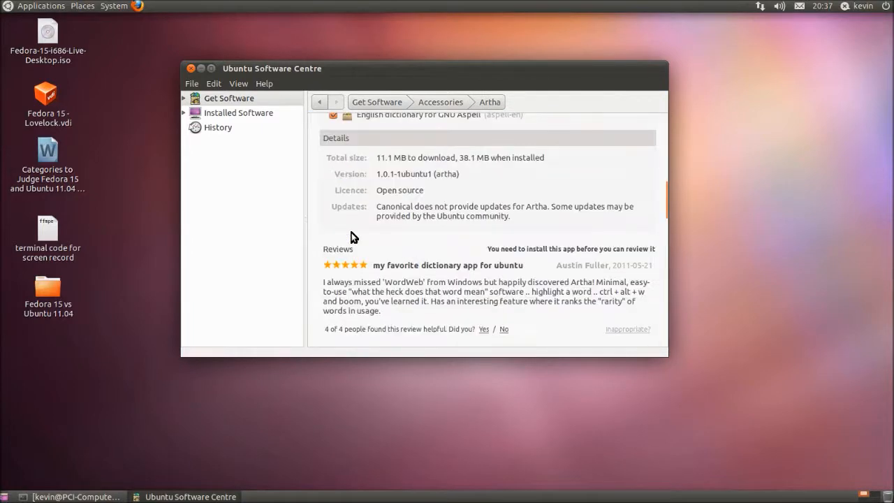
pyautogui.scroll(-3)
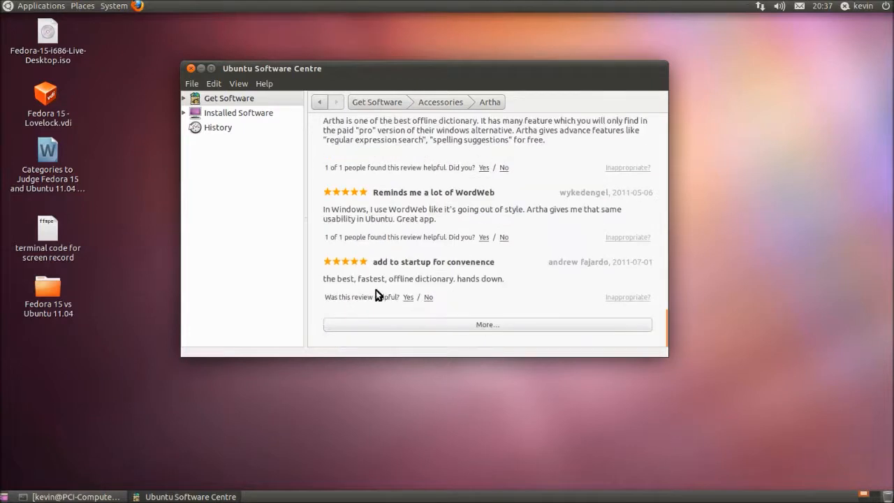
pyautogui.moveTo(329, 300)
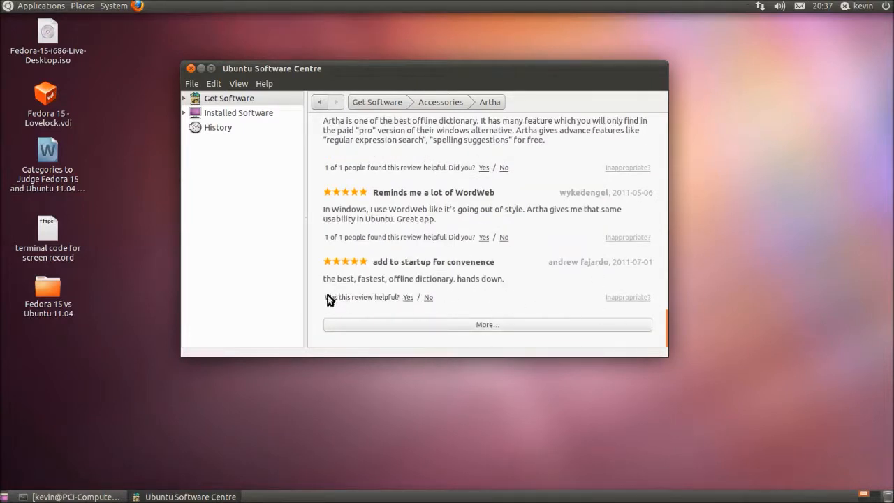
pyautogui.moveTo(515, 236)
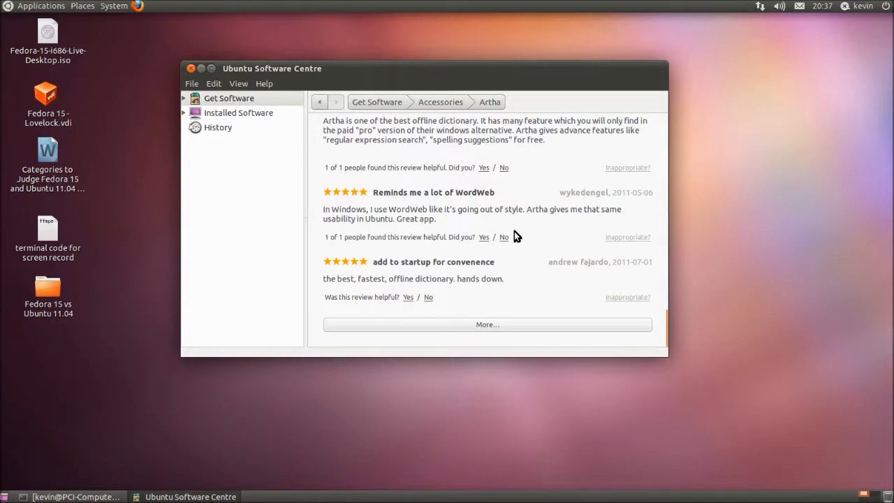
# Step: Quit Ubuntu Software Centre without installing Artha
pyautogui.click(190, 69)
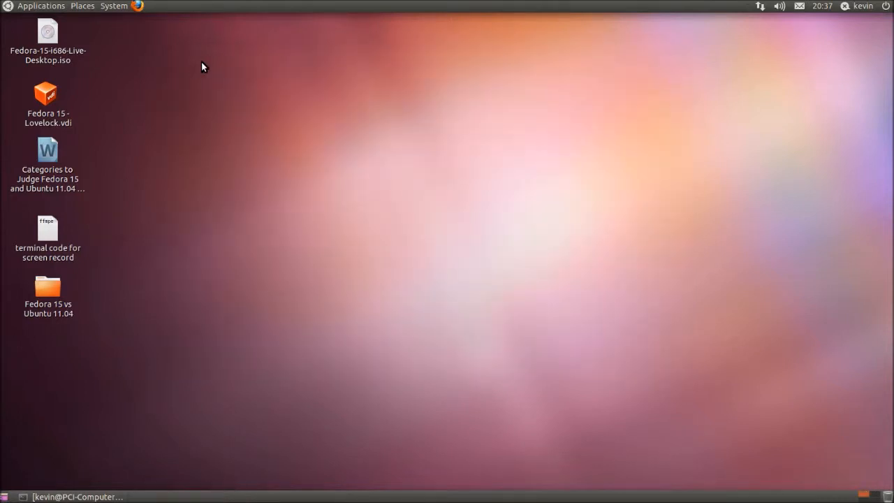
pyautogui.moveTo(234, 89)
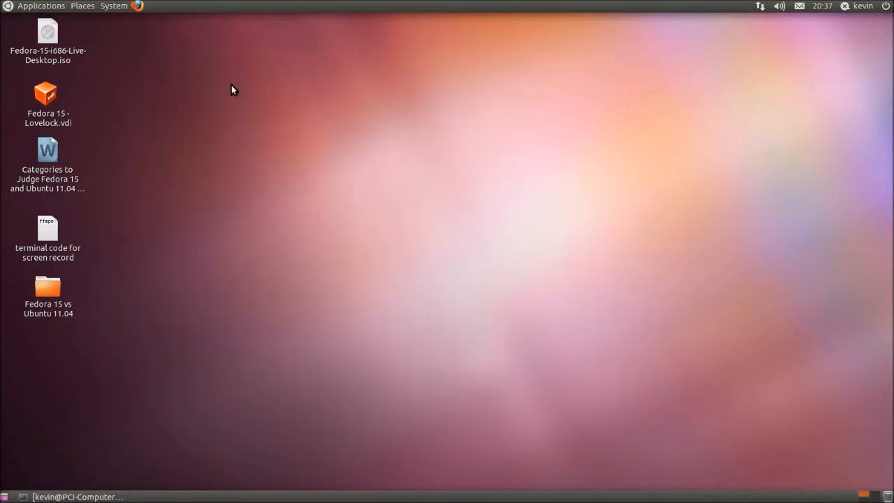
pyautogui.moveTo(382, 233)
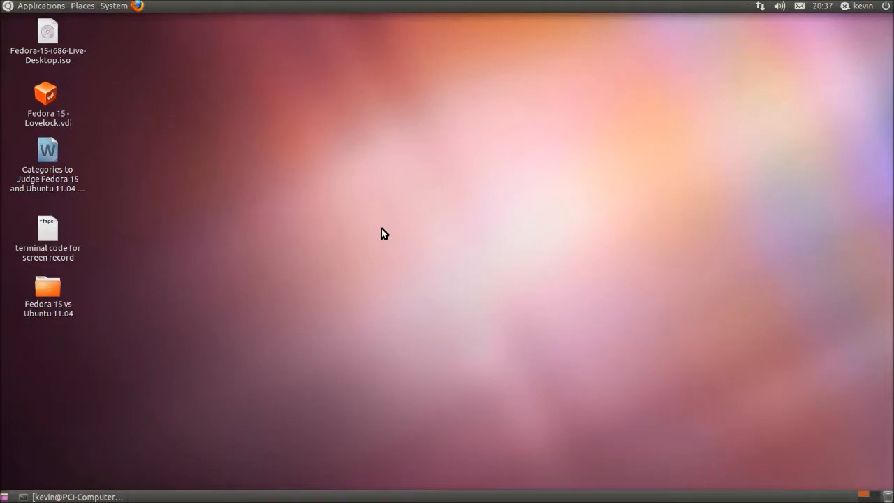
pyautogui.moveTo(291, 101)
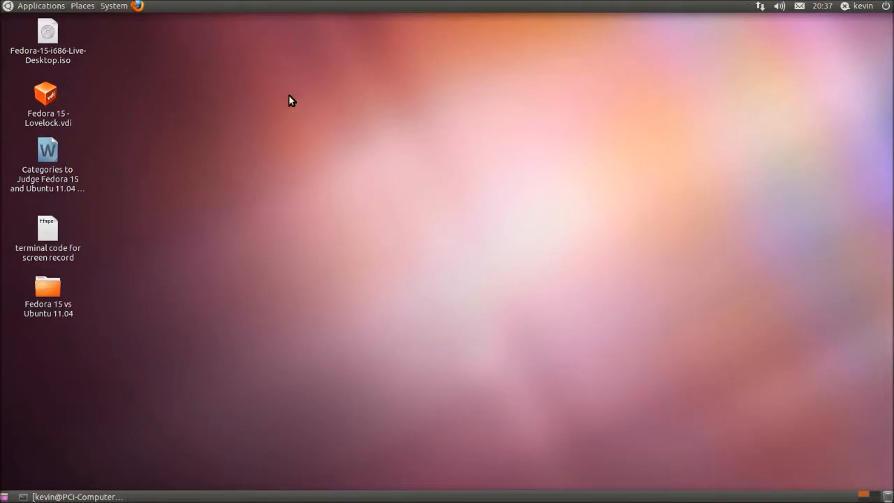
pyautogui.moveTo(352, 174)
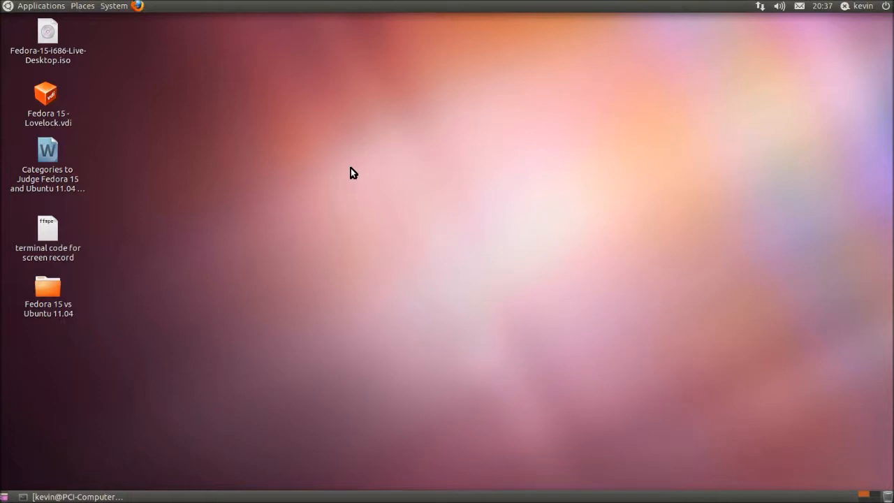
pyautogui.moveTo(224, 142)
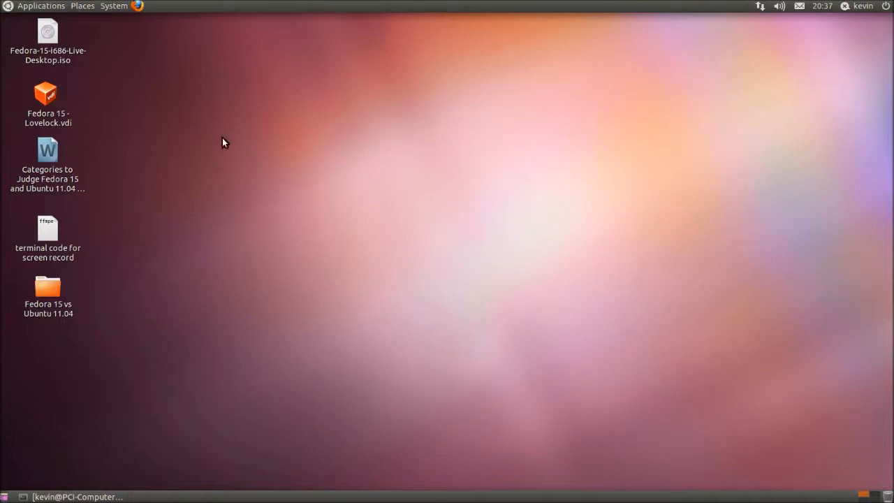
pyautogui.moveTo(218, 139)
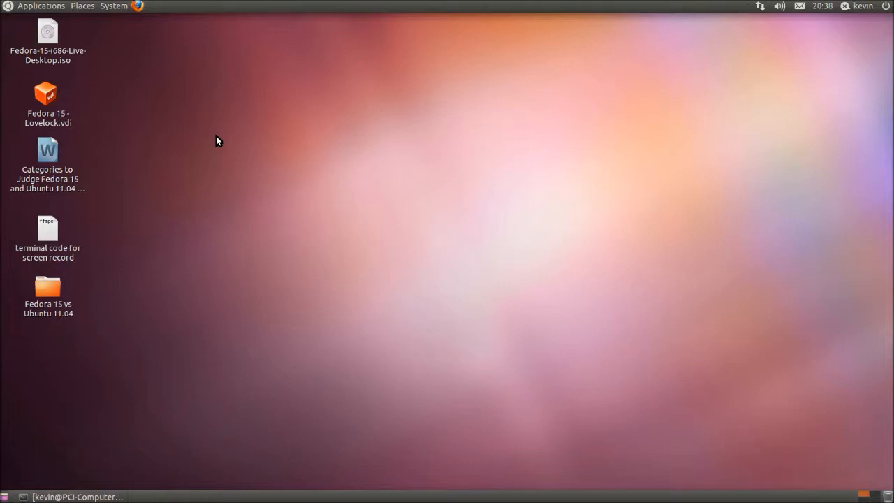
pyautogui.moveTo(35, 5)
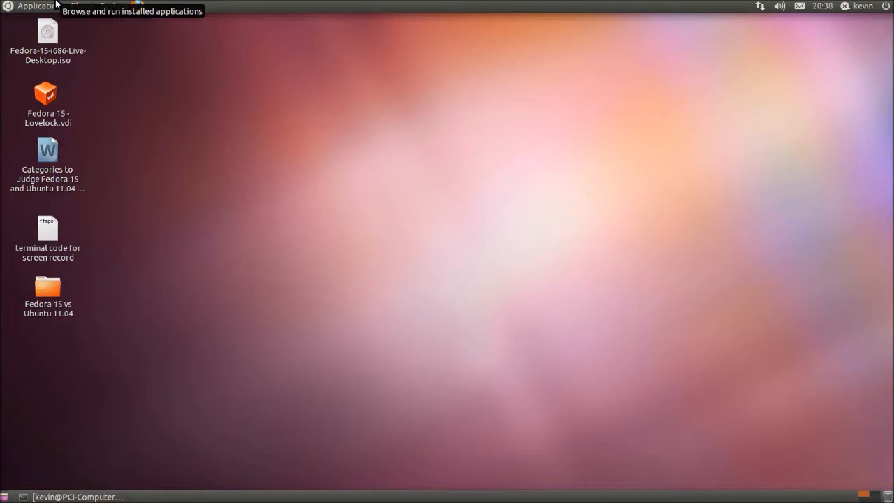
pyautogui.moveTo(244, 109)
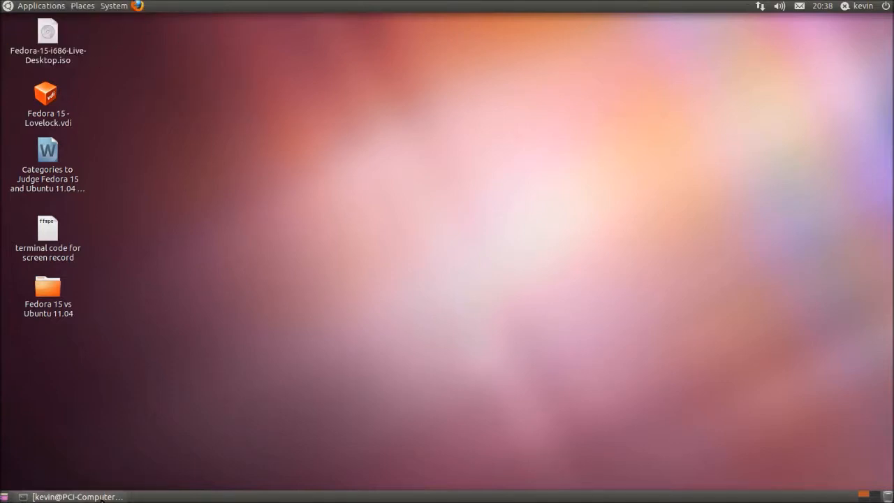
pyautogui.click(40, 5)
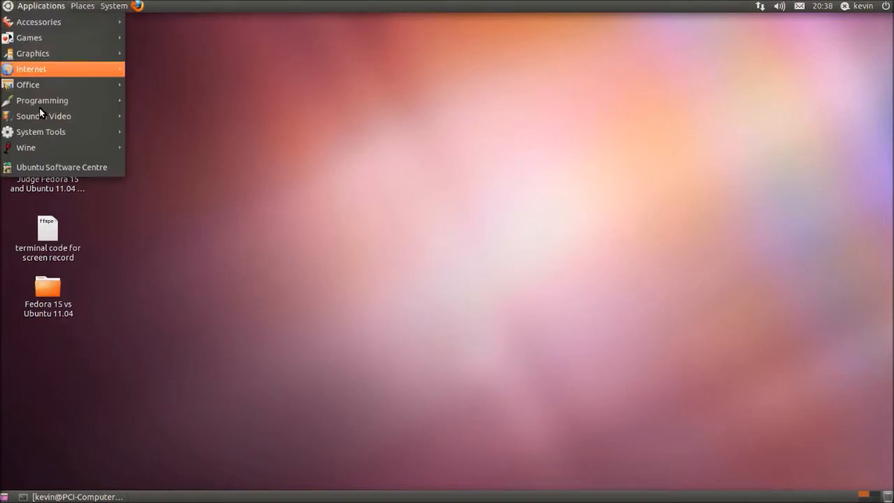
pyautogui.click(81, 5)
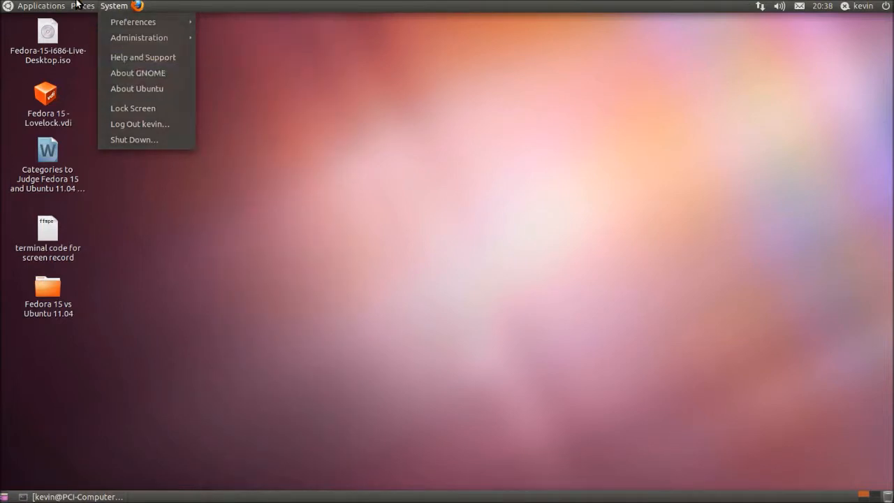
pyautogui.click(40, 6)
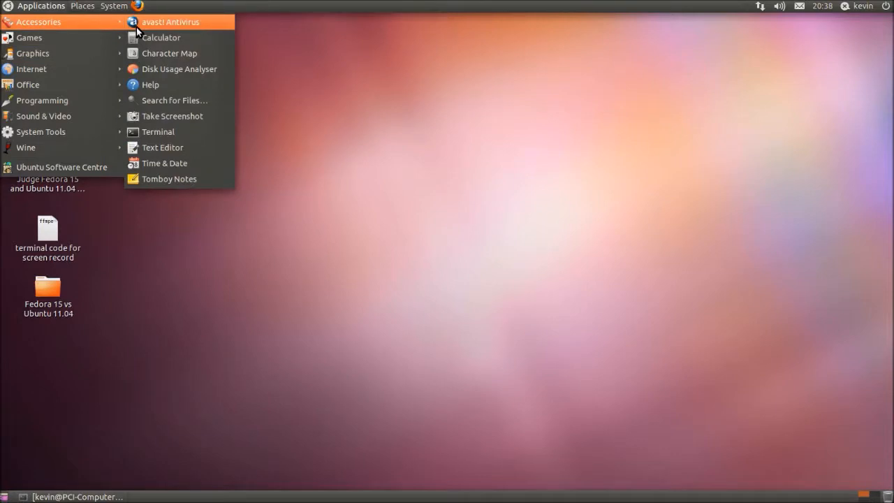
pyautogui.moveTo(48, 25)
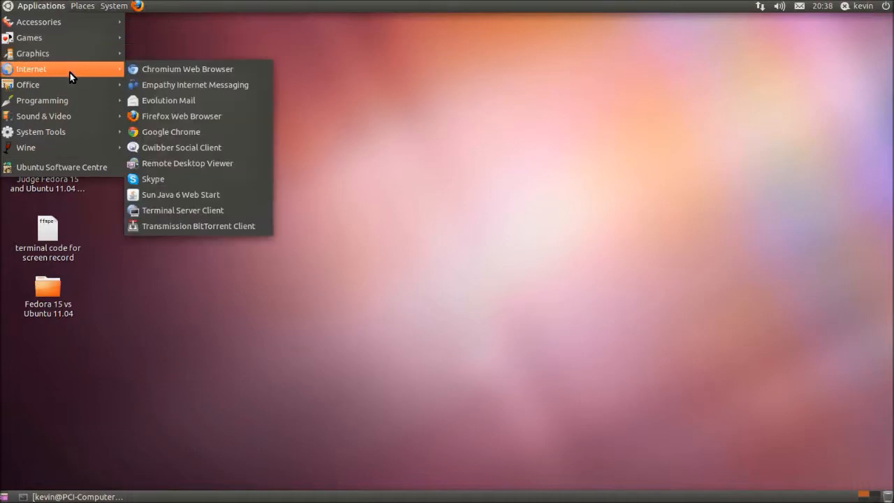
pyautogui.moveTo(91, 116)
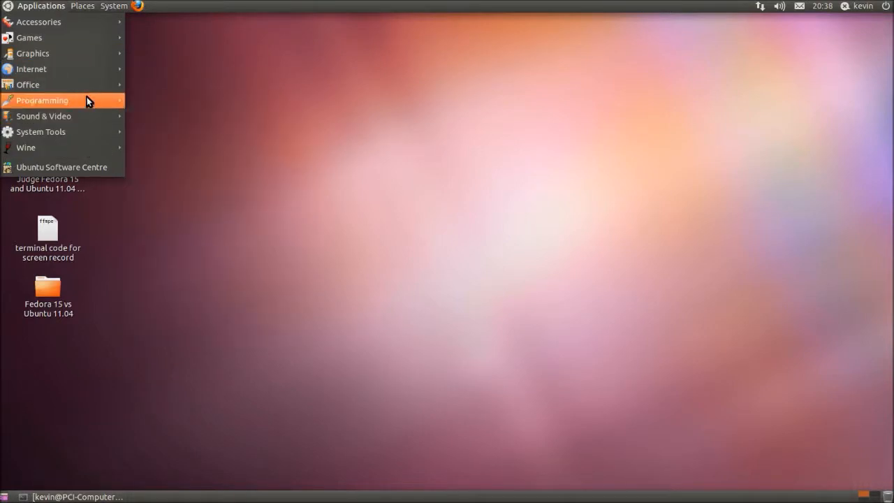
pyautogui.click(370, 313)
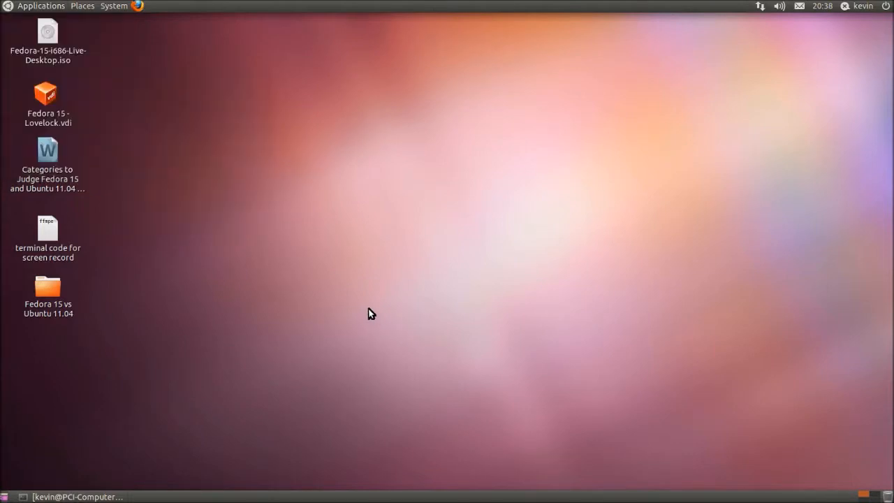
pyautogui.moveTo(369, 307)
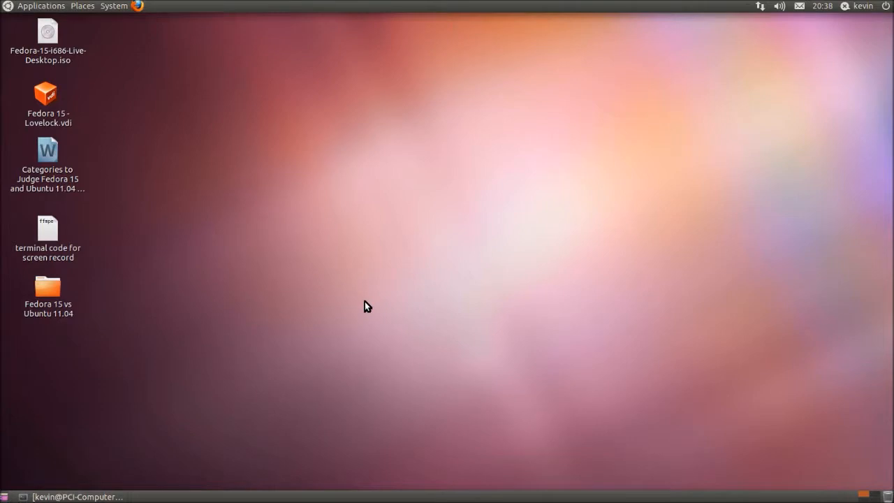
pyautogui.moveTo(246, 123)
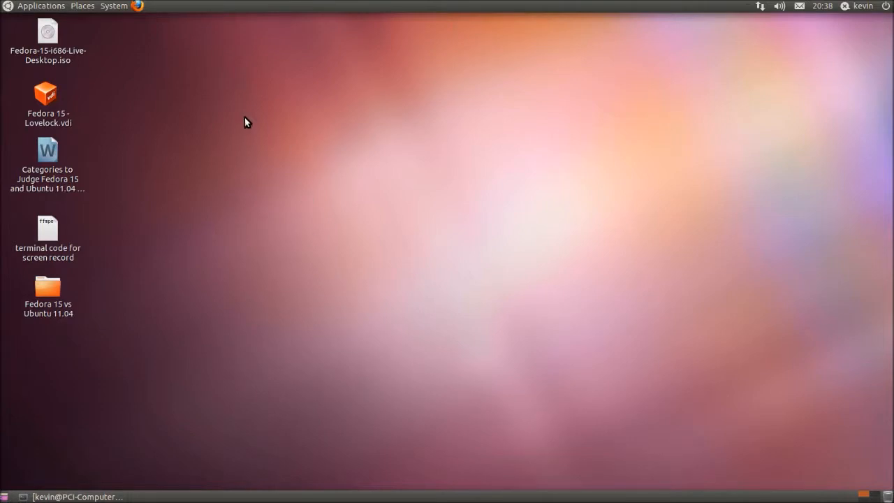
pyautogui.moveTo(113, 6)
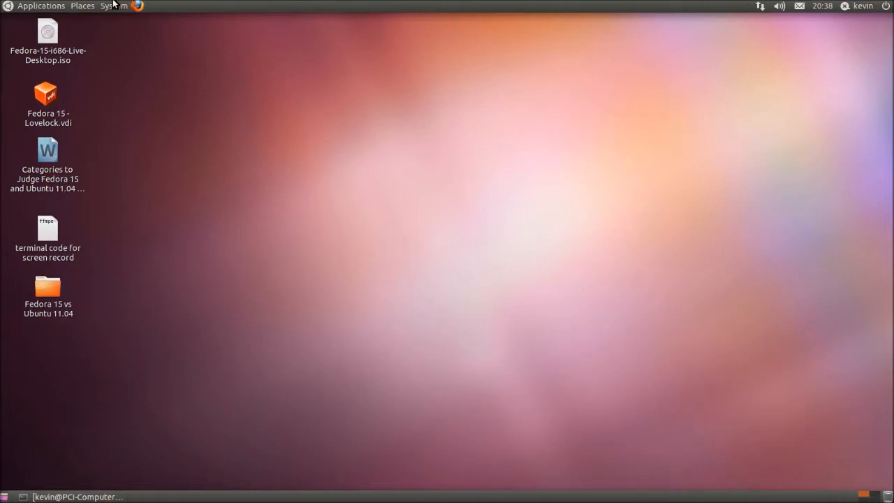
pyautogui.click(41, 6)
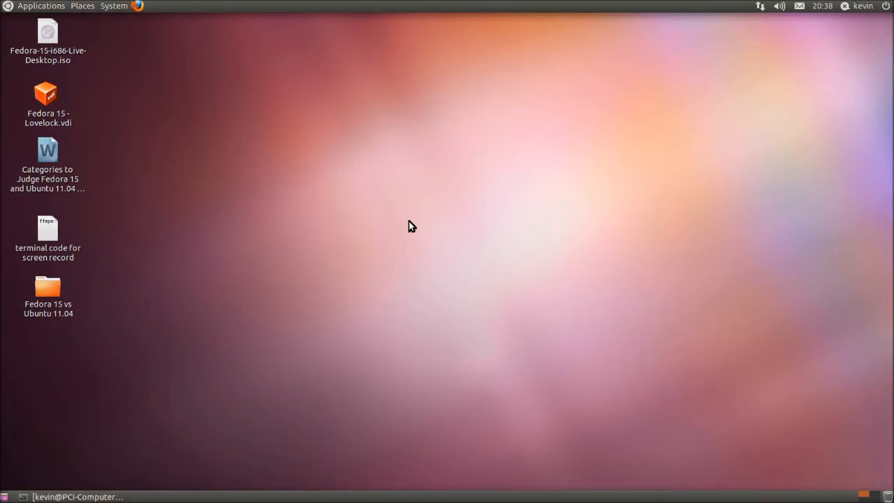
pyautogui.moveTo(128, 87)
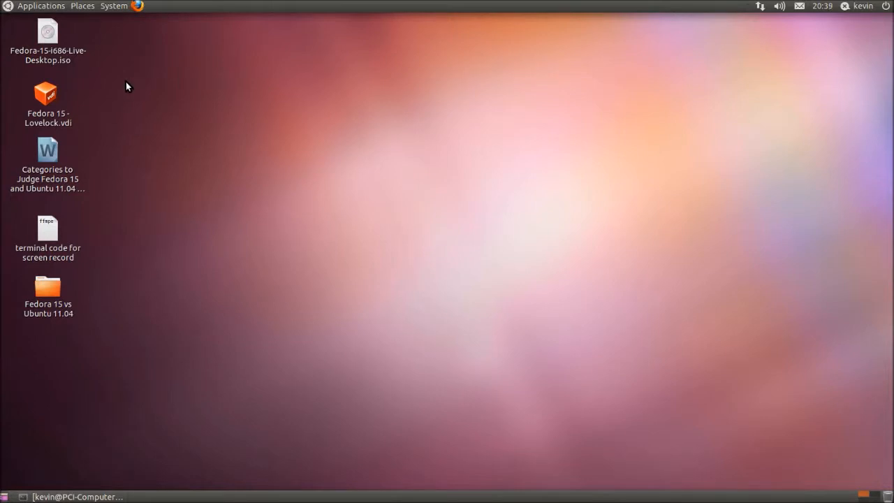
pyautogui.moveTo(69, 5)
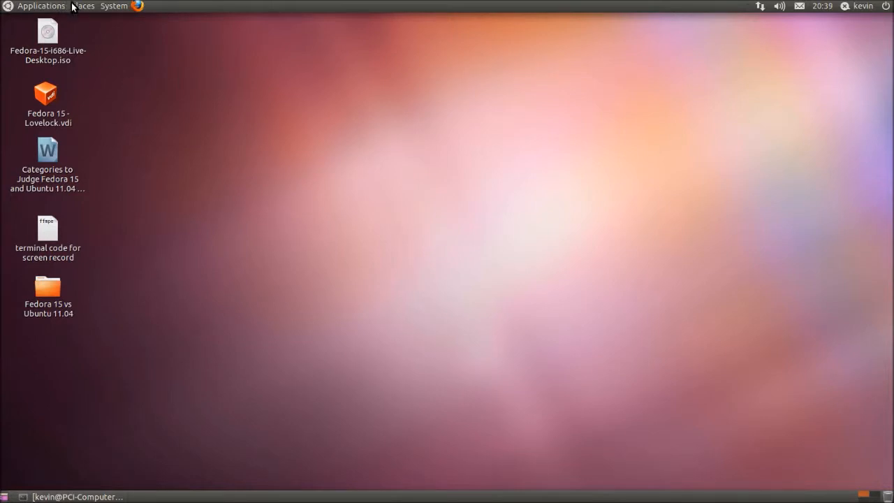
pyautogui.moveTo(162, 140)
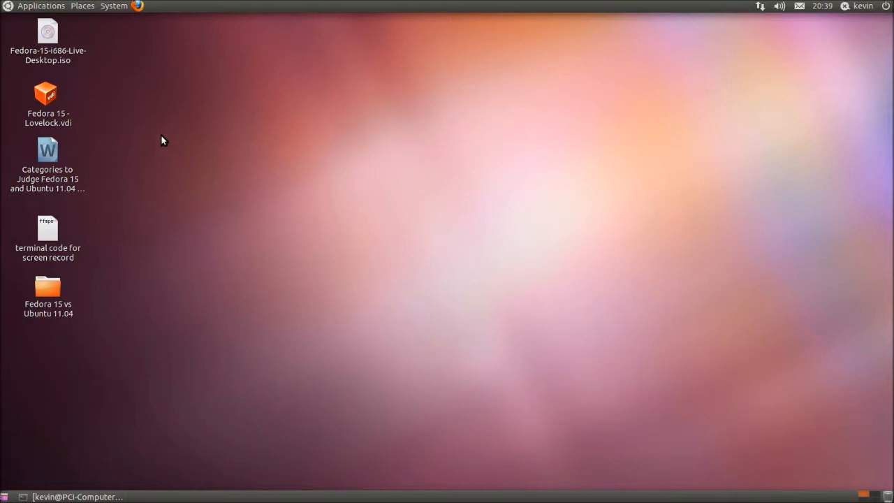
pyautogui.moveTo(167, 114)
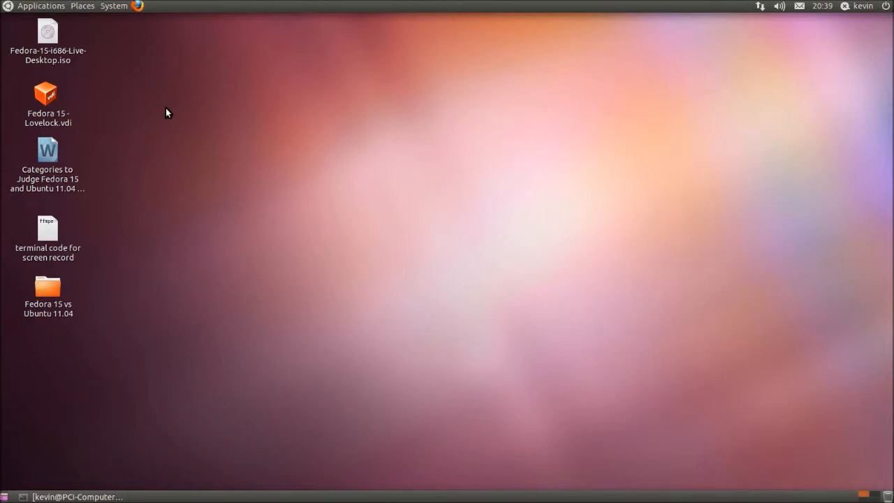
pyautogui.moveTo(173, 103)
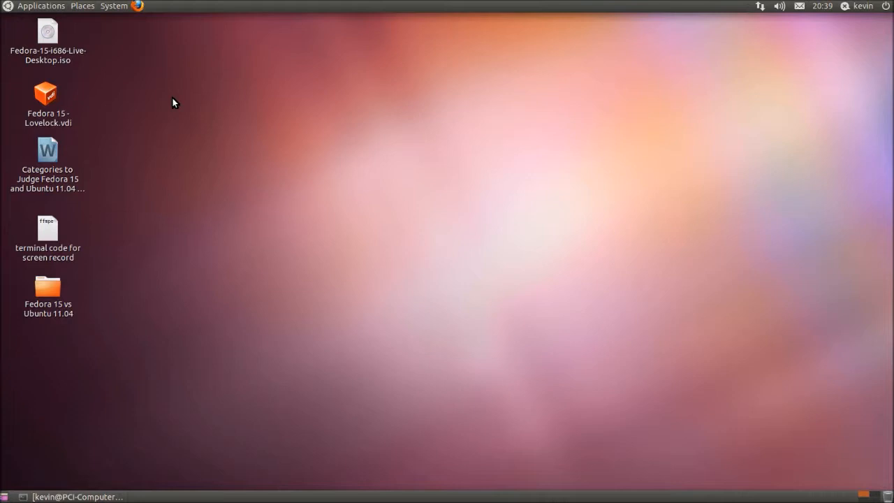
pyautogui.moveTo(173, 102); pyautogui.dragTo(514, 370)
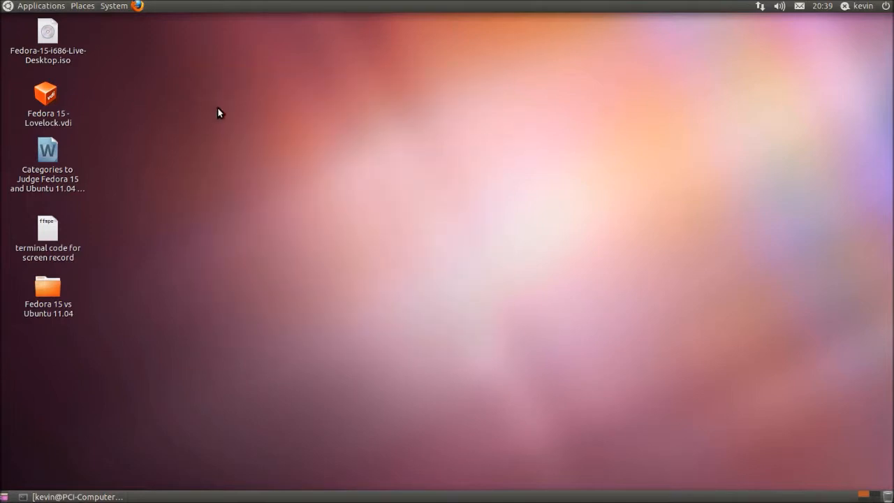
pyautogui.moveTo(509, 99)
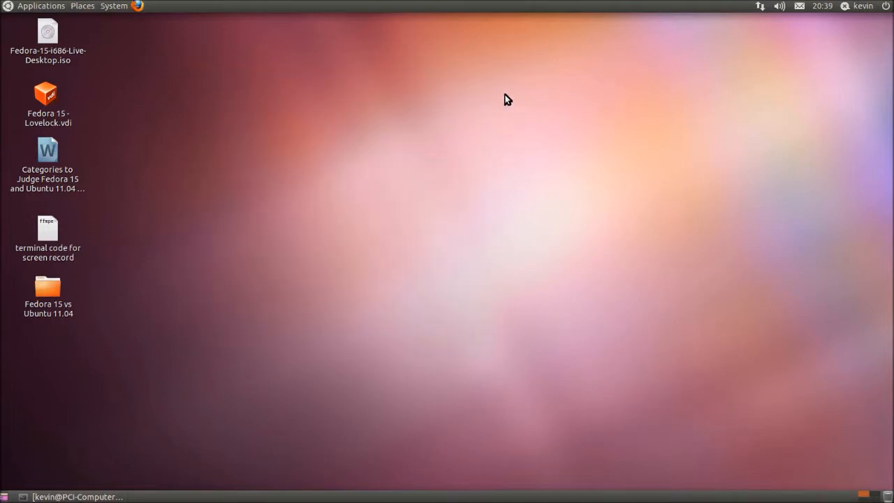
pyautogui.moveTo(802, 39)
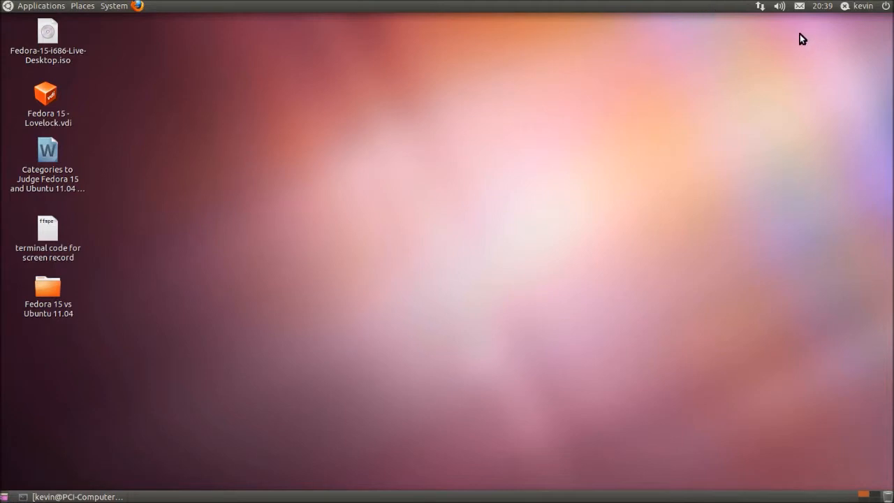
pyautogui.moveTo(783, 9)
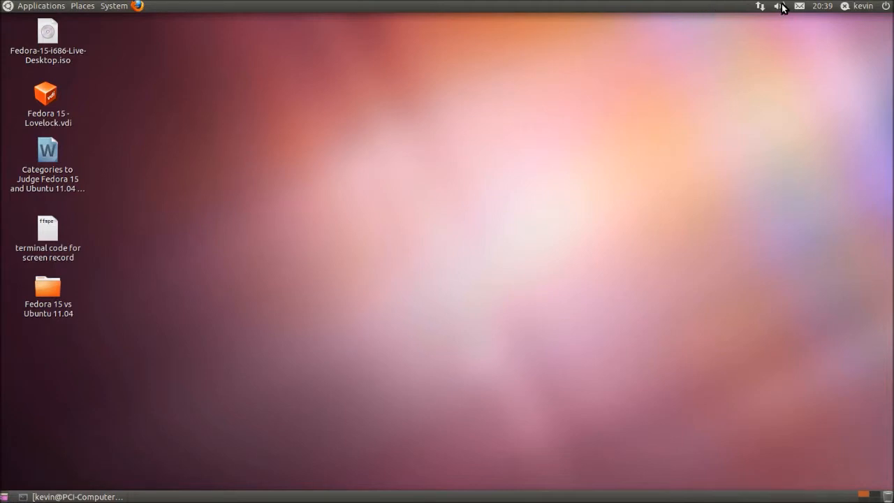
# Step: Open Sound Preferences from the volume indicator and view the Input settings
pyautogui.click(780, 6)
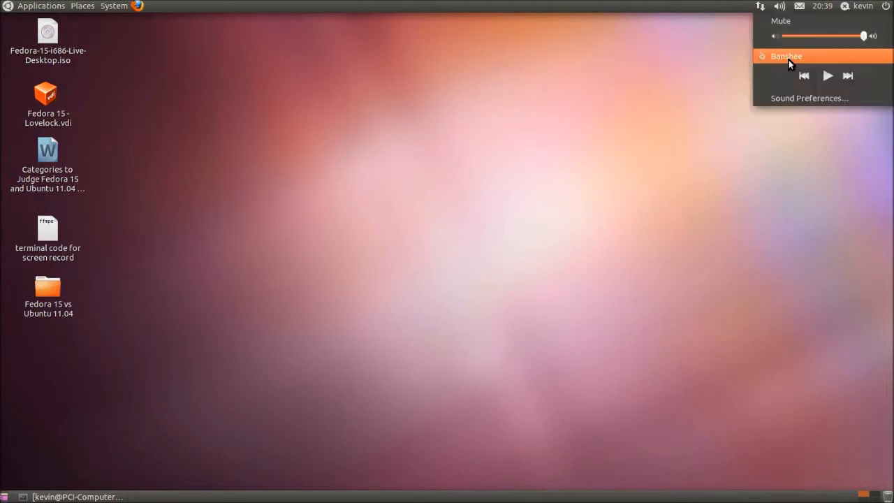
pyautogui.click(792, 102)
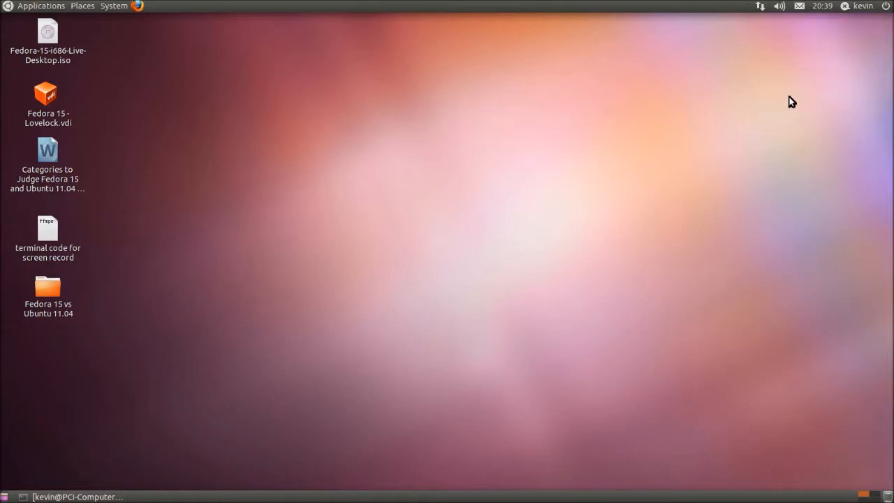
pyautogui.click(780, 6)
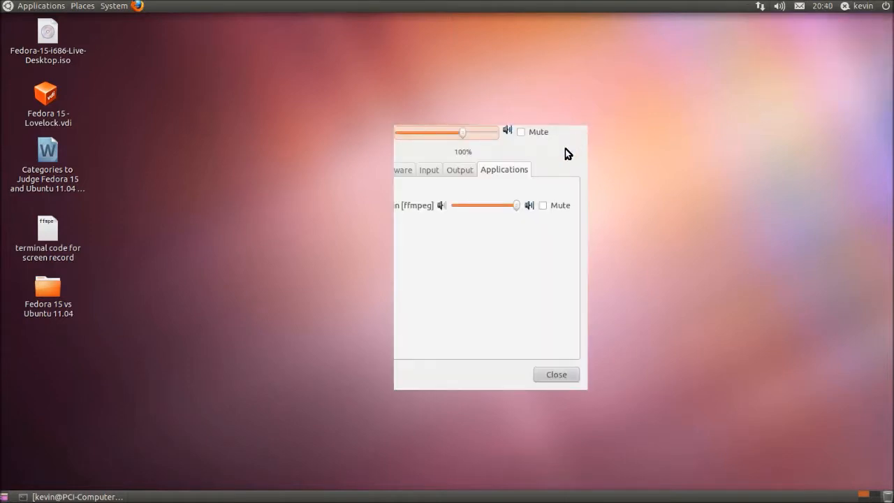
pyautogui.moveTo(430, 174)
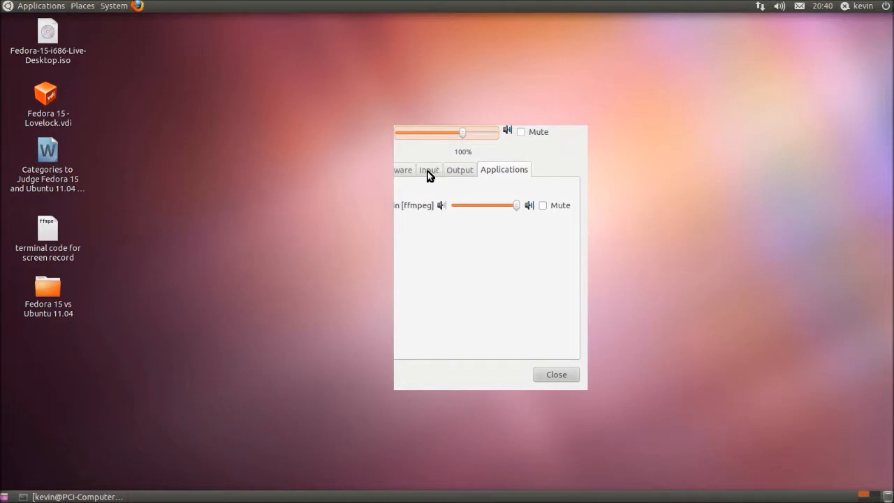
pyautogui.click(428, 171)
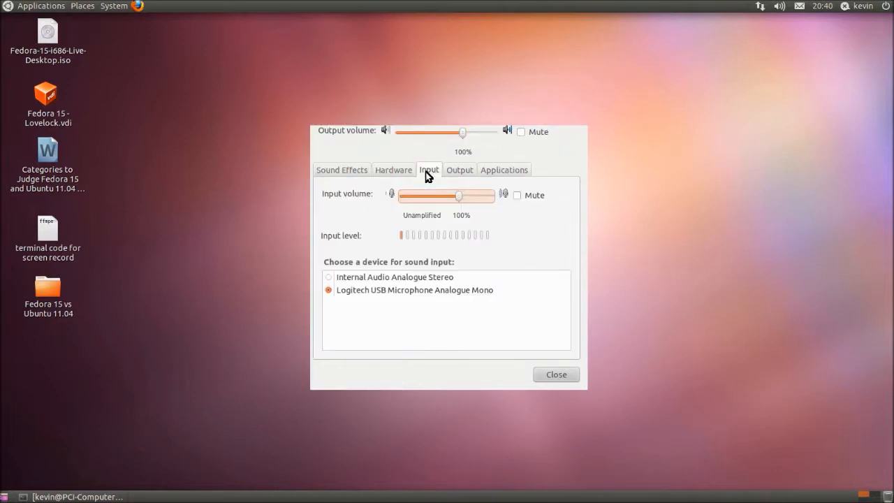
pyautogui.moveTo(447, 179)
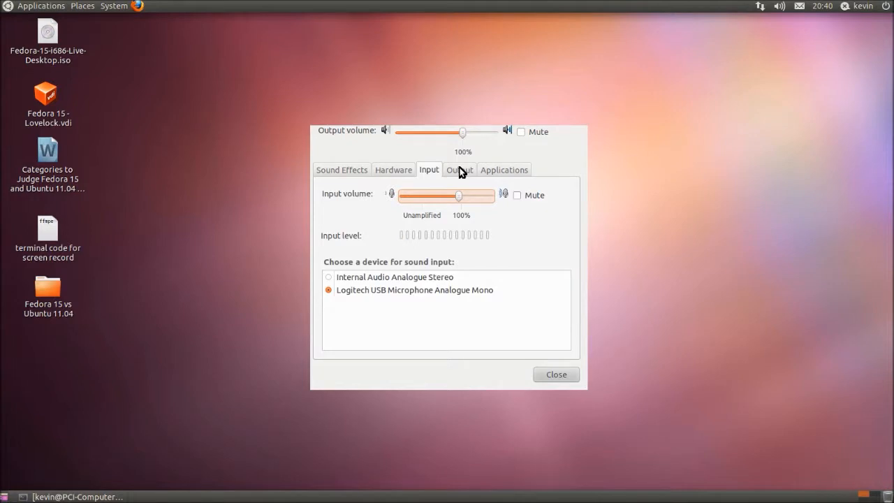
pyautogui.moveTo(454, 168)
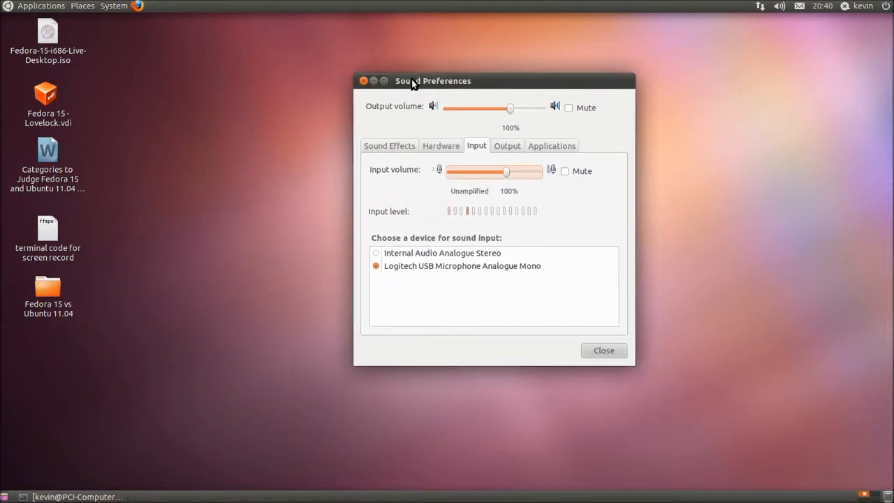
pyautogui.moveTo(486, 123)
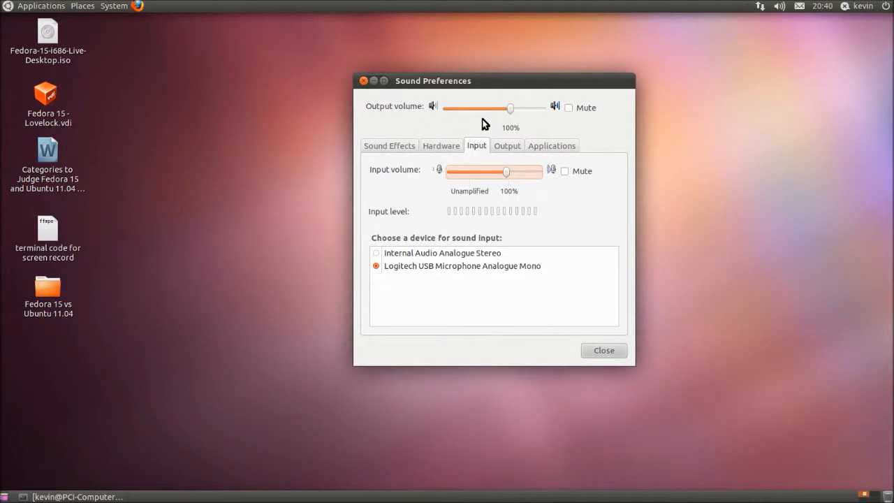
# Step: Review the Applications and Sound Effects settings, close Sound Preferences, and bring up Applications
pyautogui.click(550, 145)
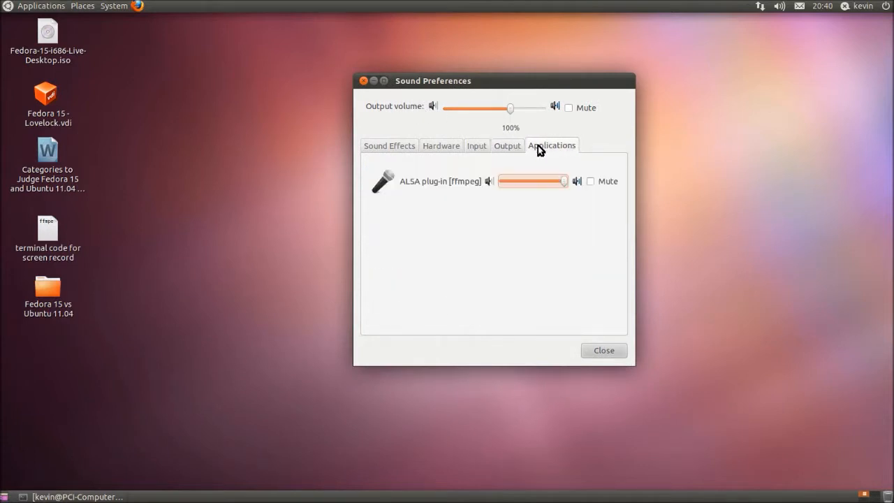
pyautogui.click(388, 145)
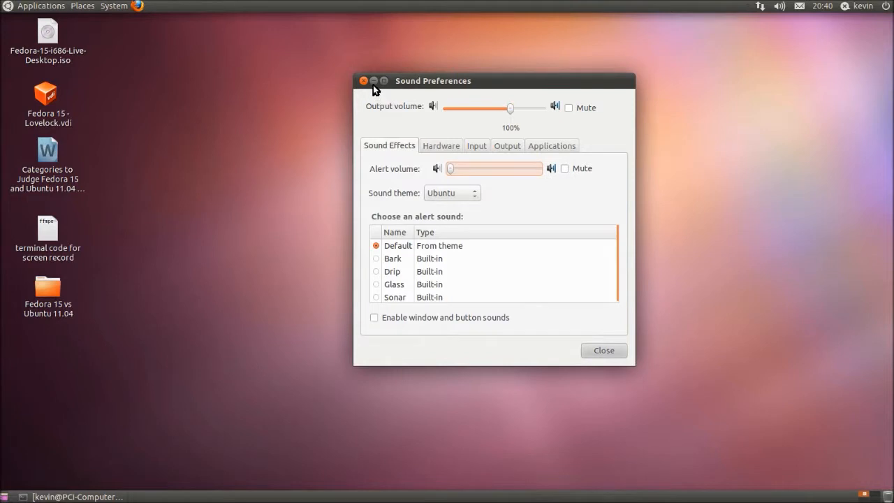
pyautogui.click(364, 79)
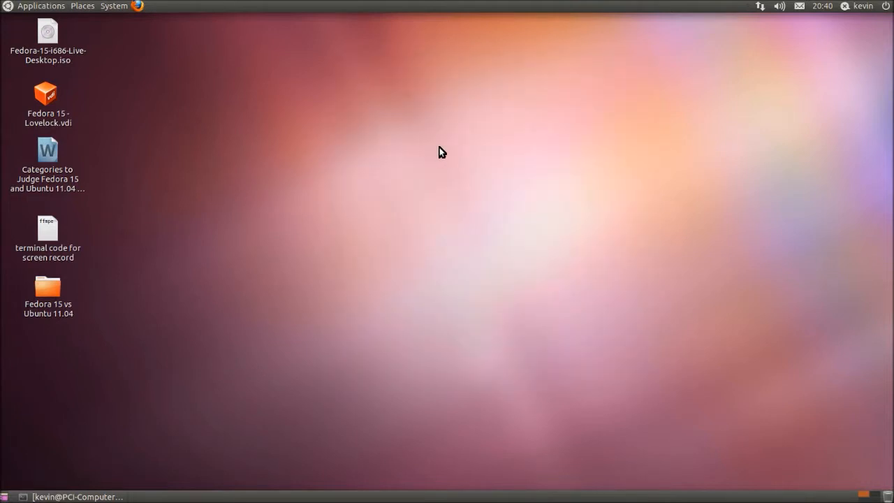
pyautogui.moveTo(477, 152)
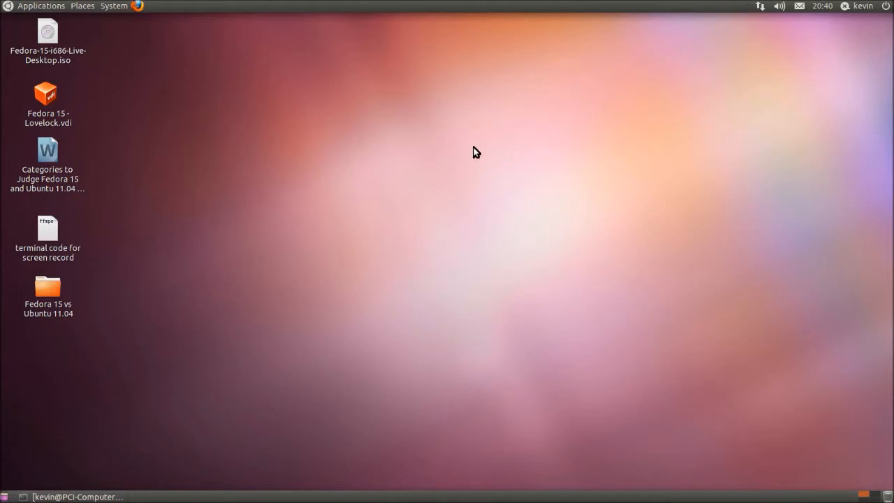
pyautogui.click(41, 5)
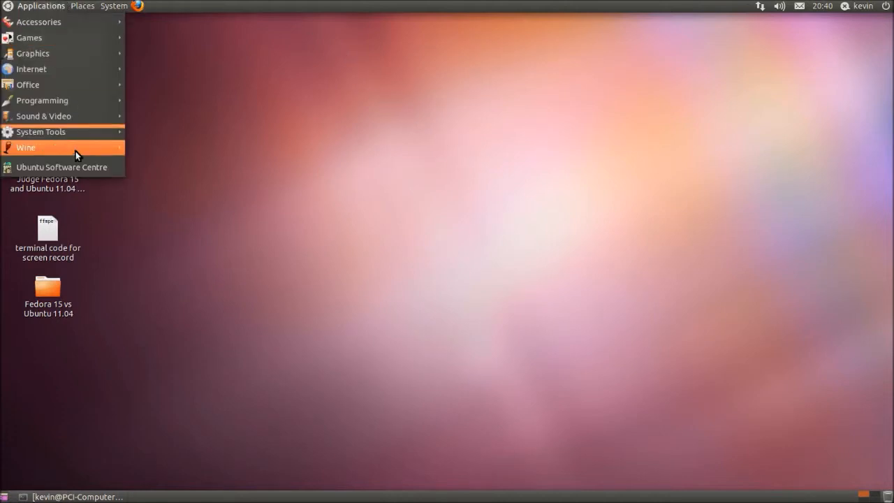
# Step: Launch Ubuntu Software Centre from the Applications menu and maximize its window
pyautogui.click(61, 168)
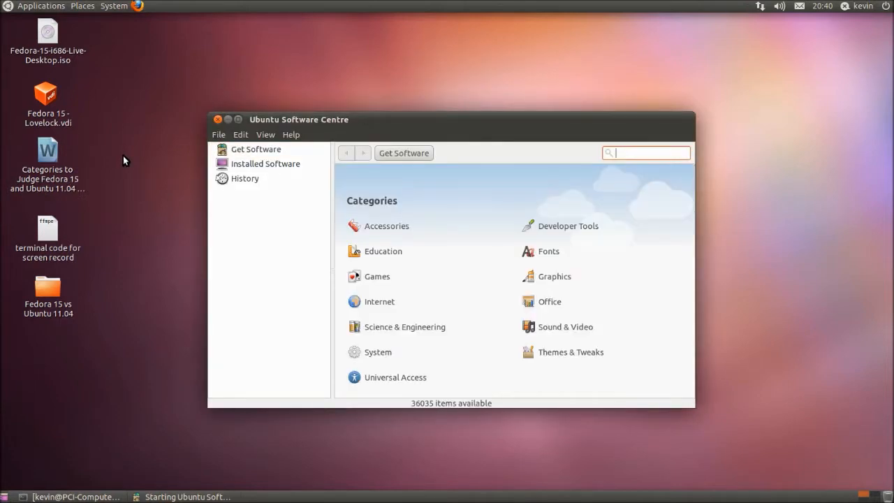
pyautogui.moveTo(388, 282)
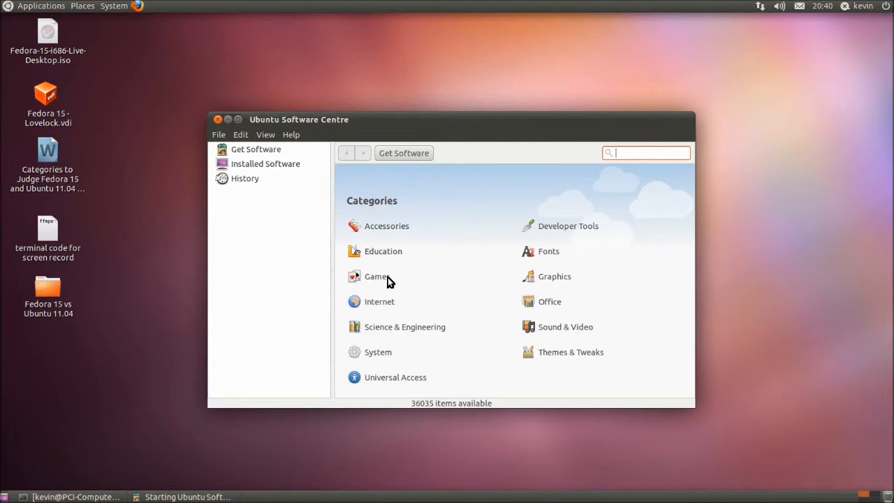
pyautogui.click(256, 148)
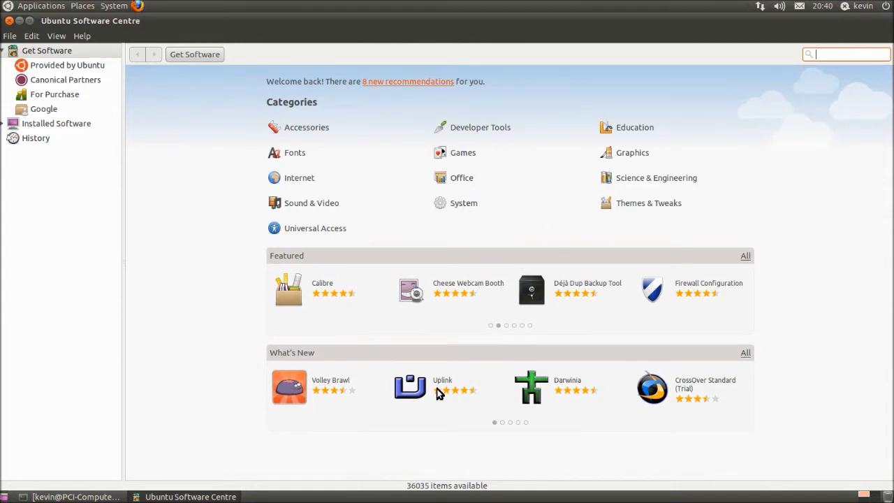
pyautogui.moveTo(564, 282)
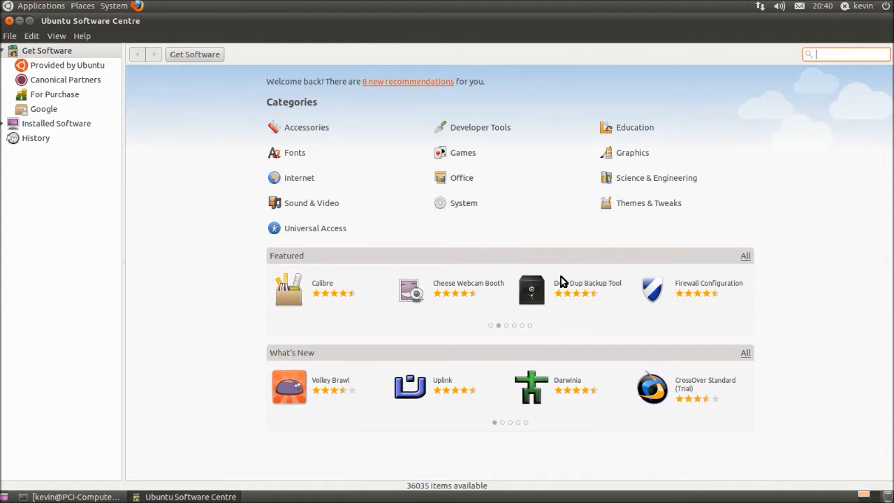